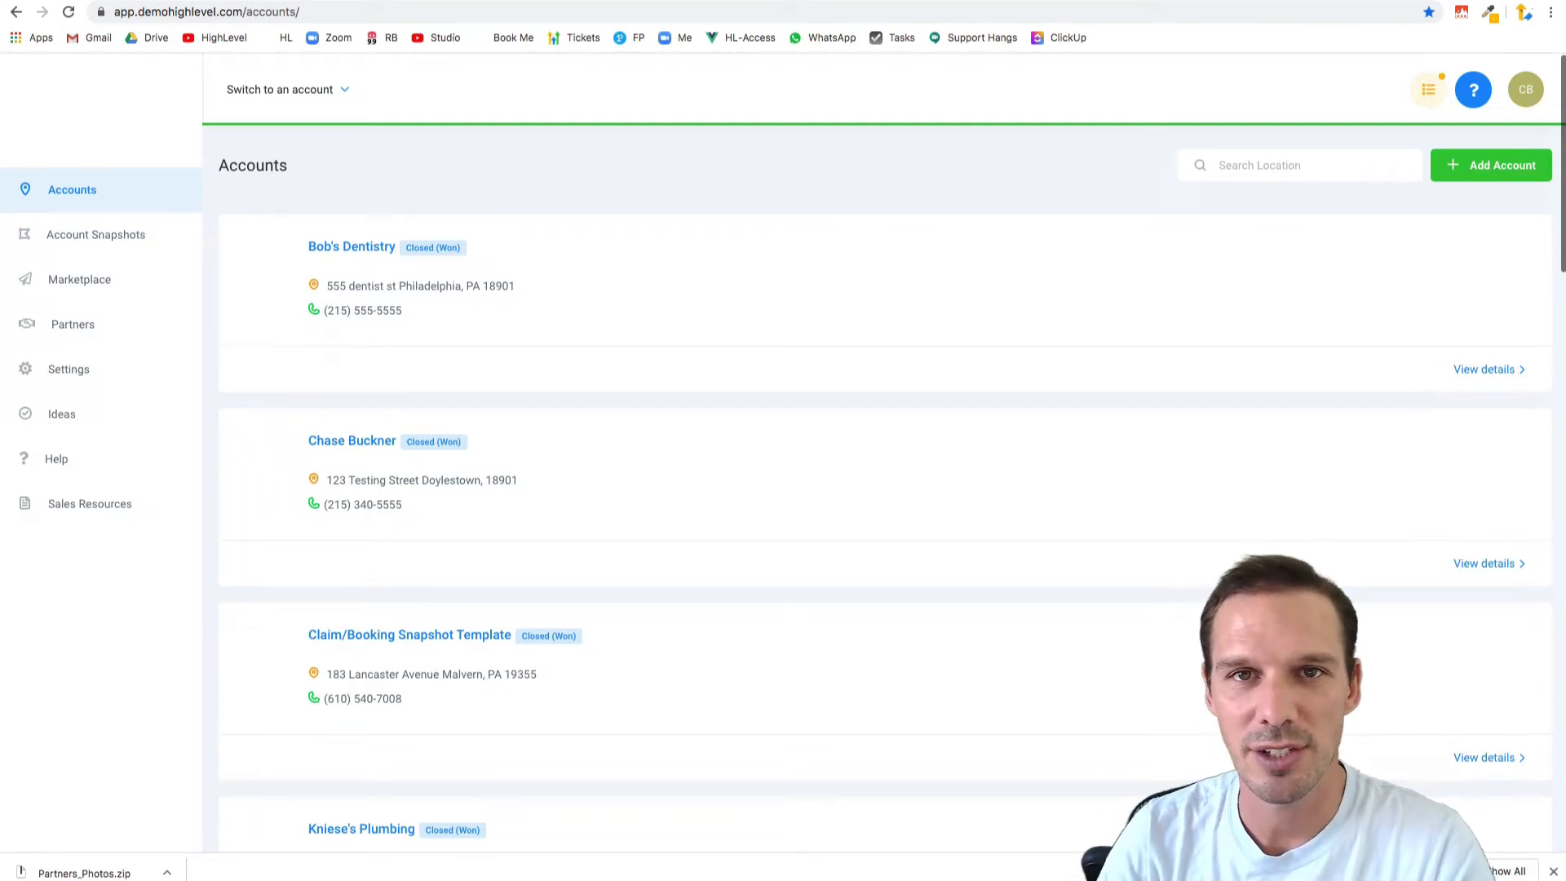
{"action": "mouse_move", "coordinate": [687, 793]}
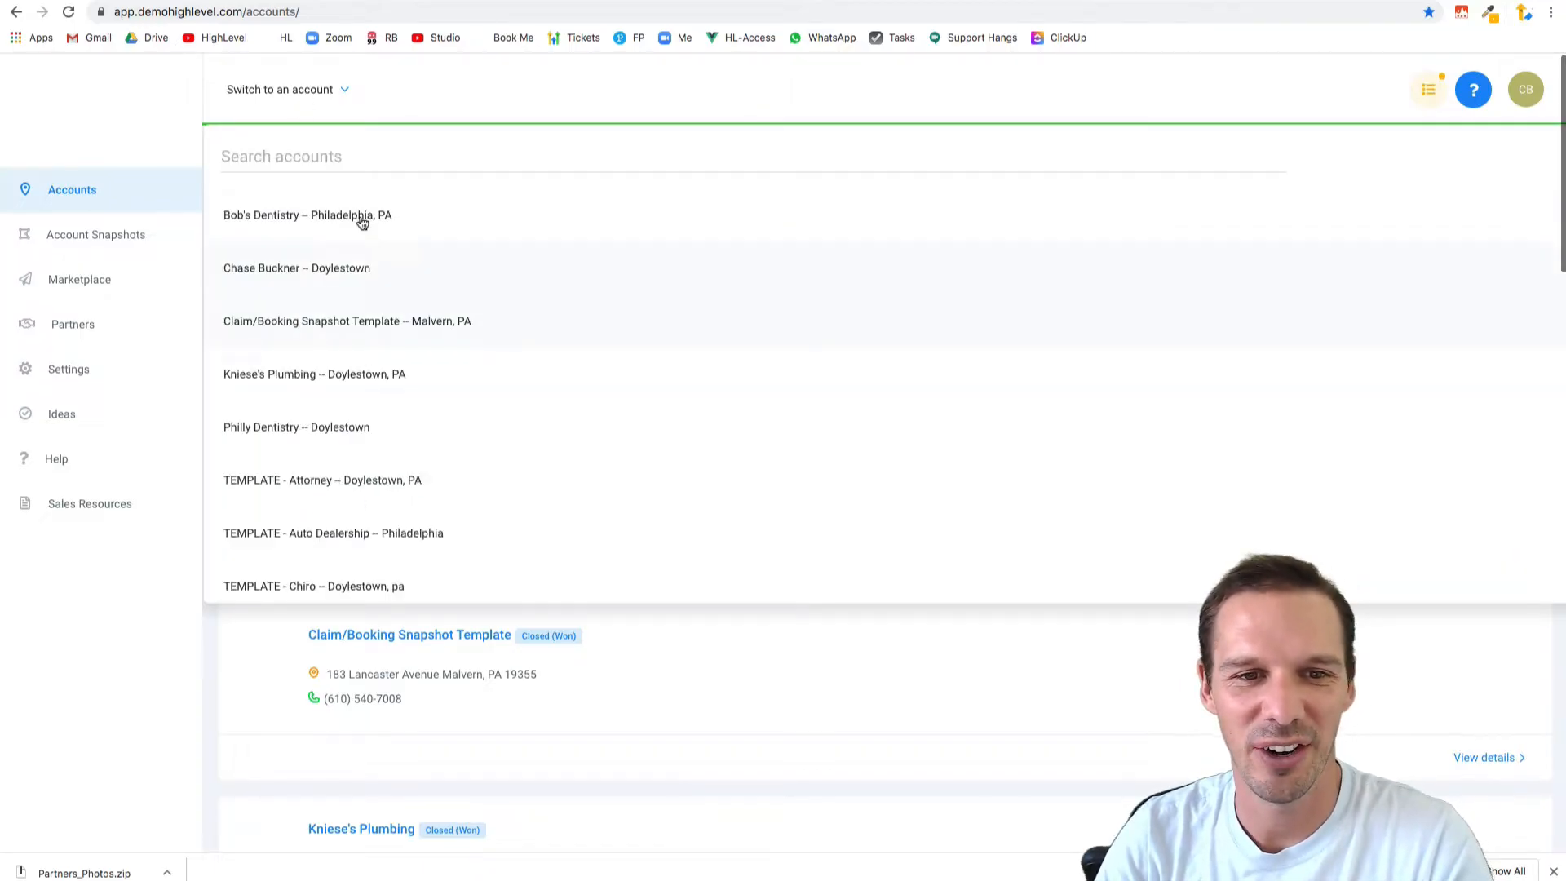
- Switch to Bob's Dentistry and open the Free Teeth Whitening - Claim Nurture campaign from Marketing > Campaigns
{"action": "left_click", "coordinate": [306, 215]}
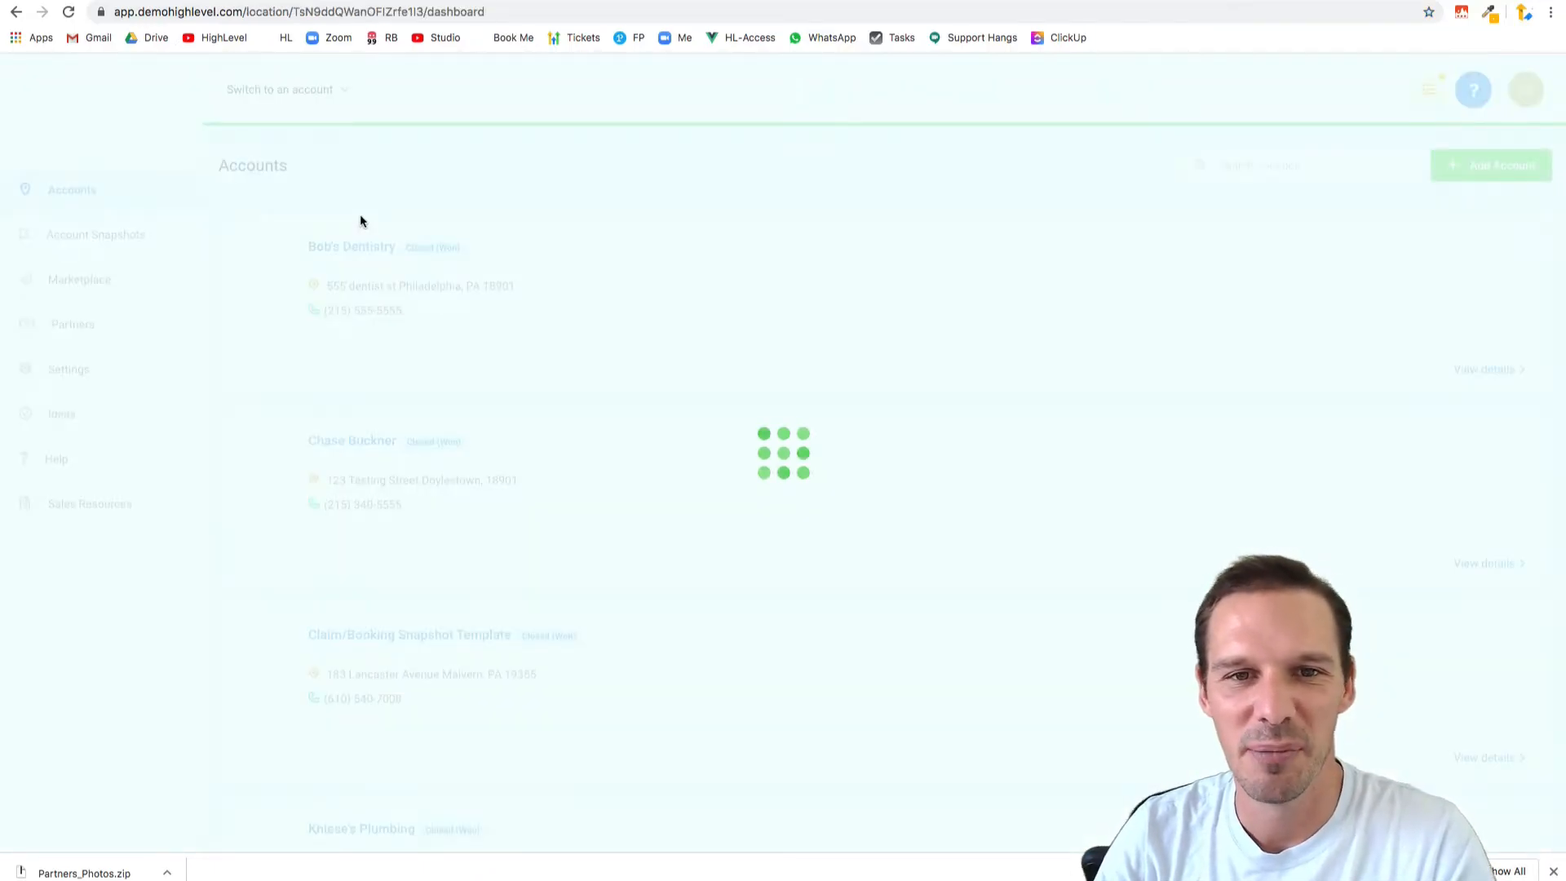
{"action": "left_click", "coordinate": [351, 247]}
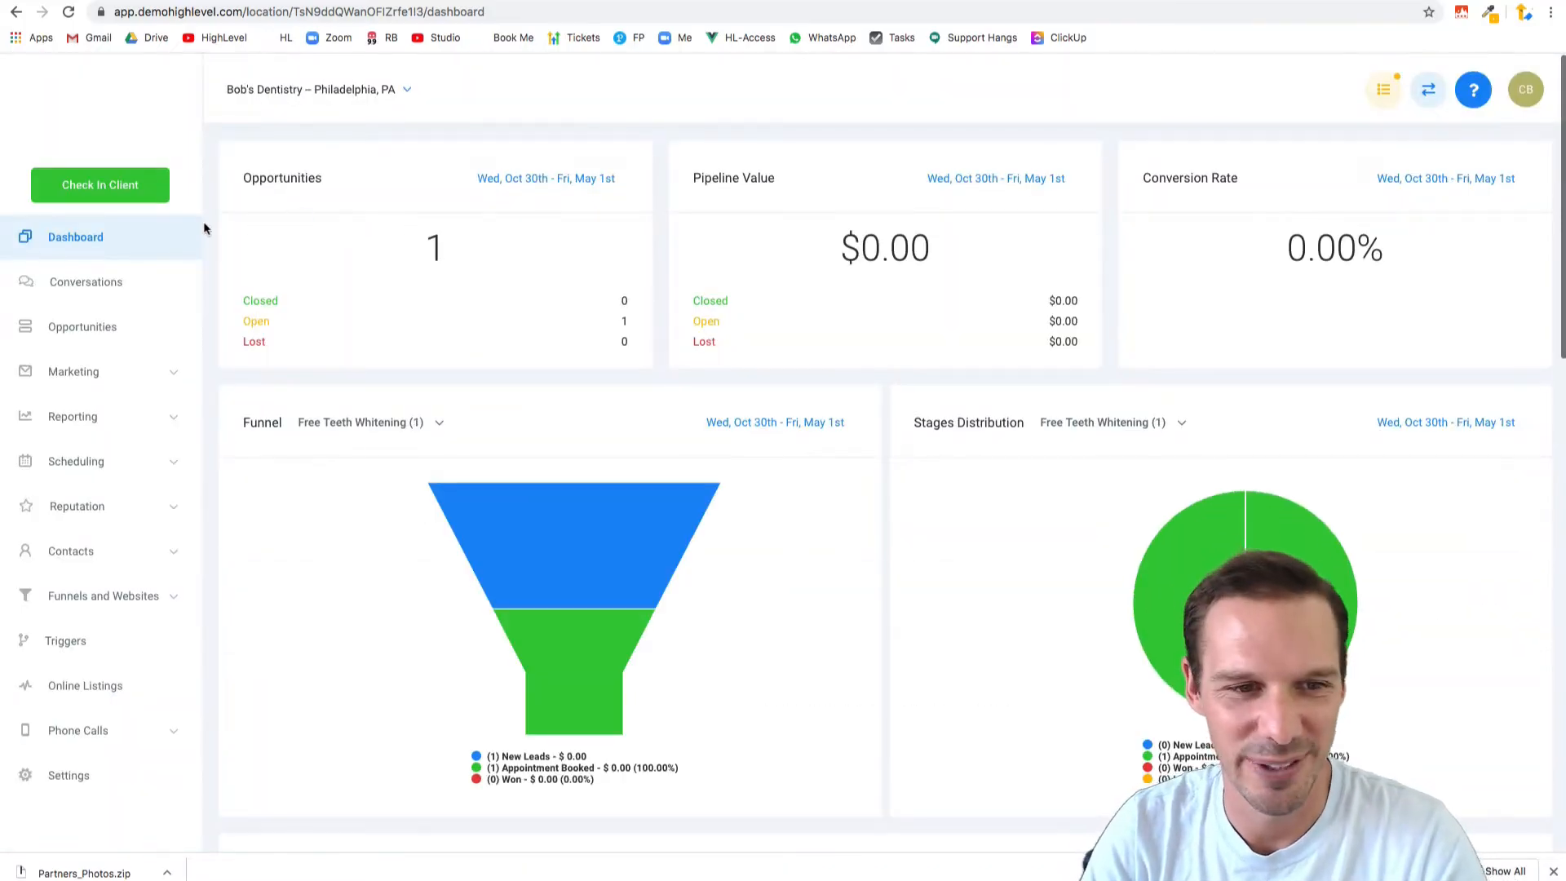
{"action": "left_click", "coordinate": [74, 370]}
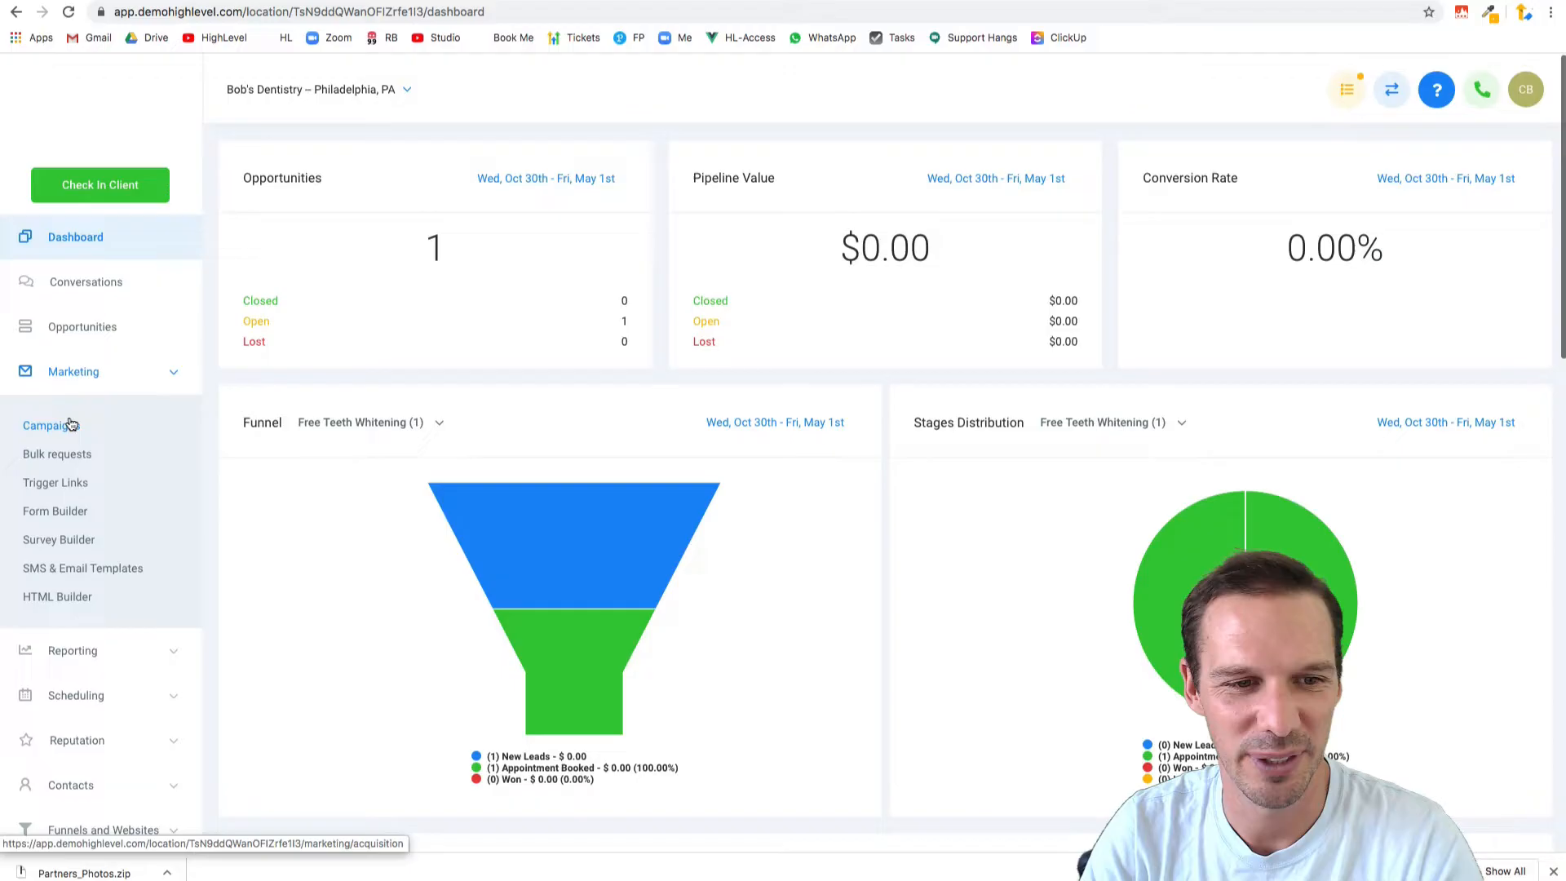
{"action": "left_click", "coordinate": [50, 424]}
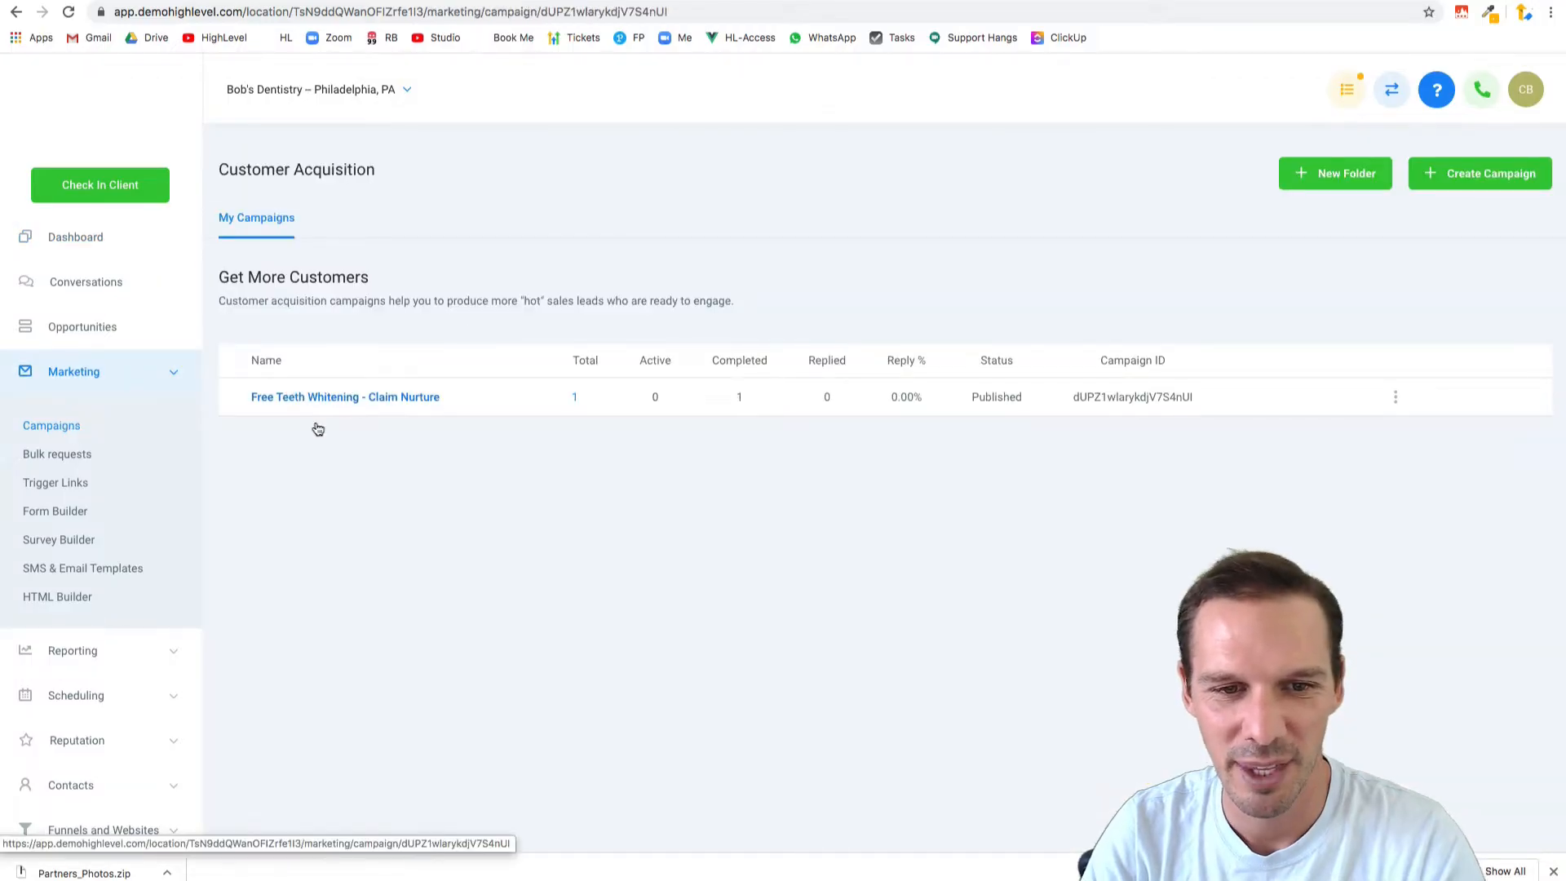
{"action": "left_click", "coordinate": [345, 397]}
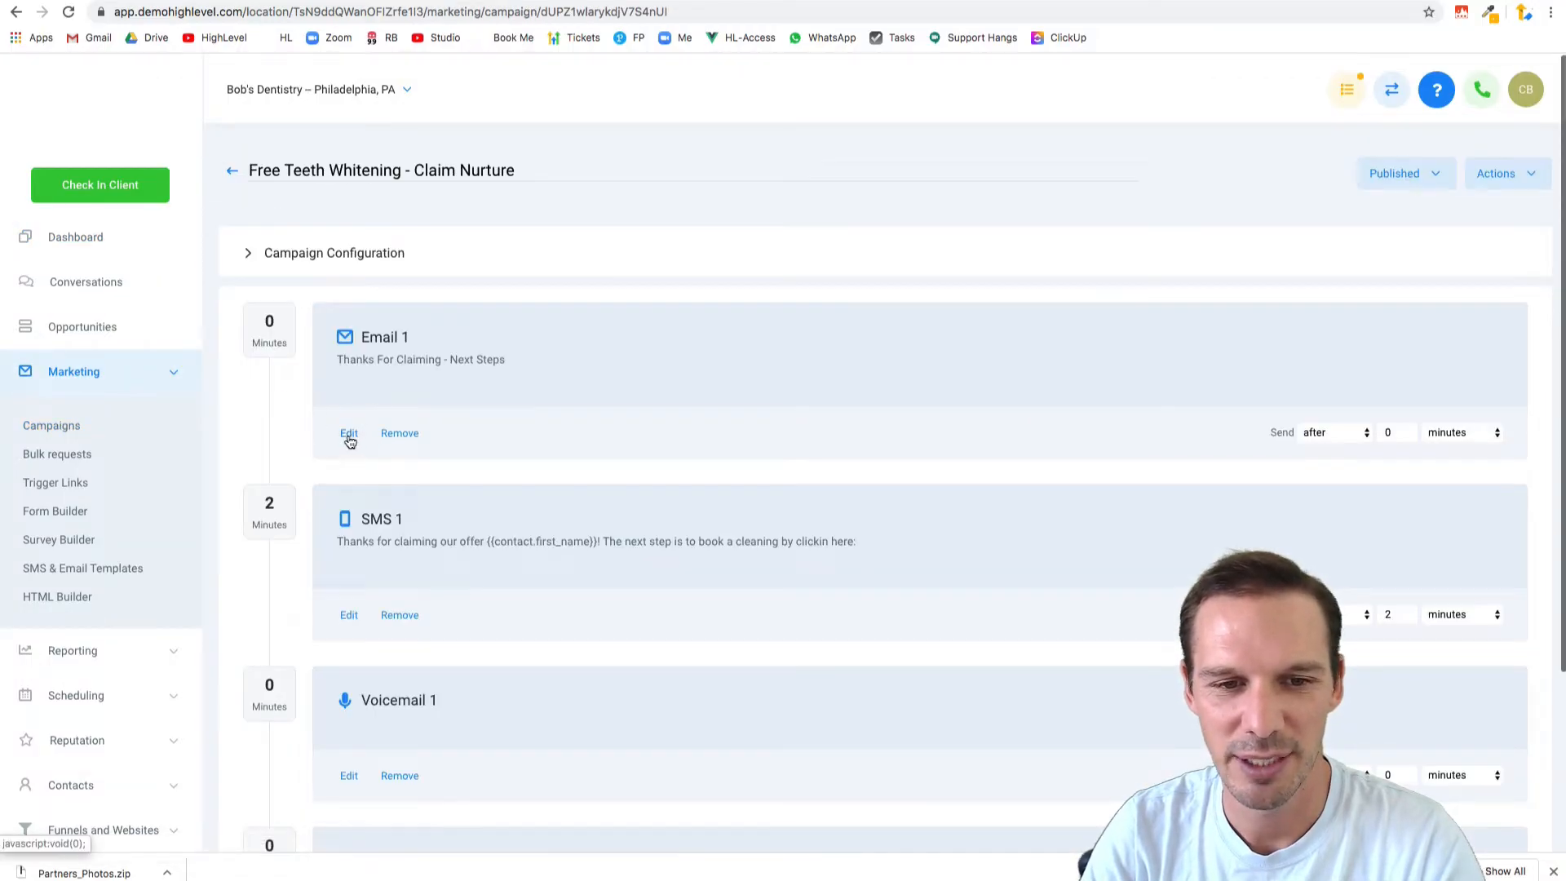
- Edit Email 1, delete its existing body text and check the empty Source code dialog
{"action": "left_click", "coordinate": [349, 432]}
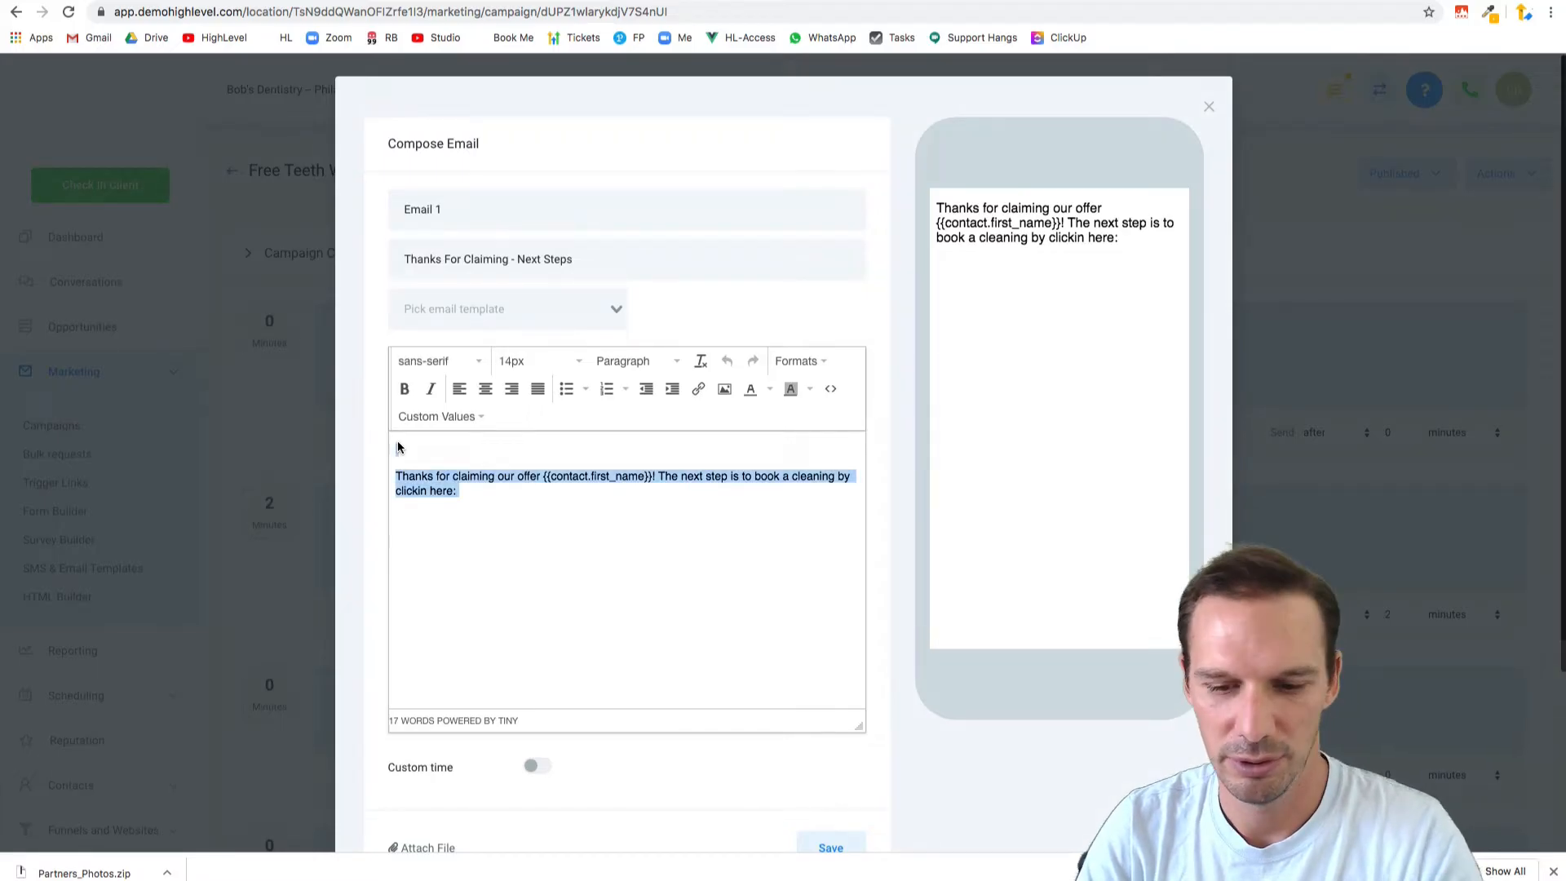
{"action": "key", "text": "Delete"}
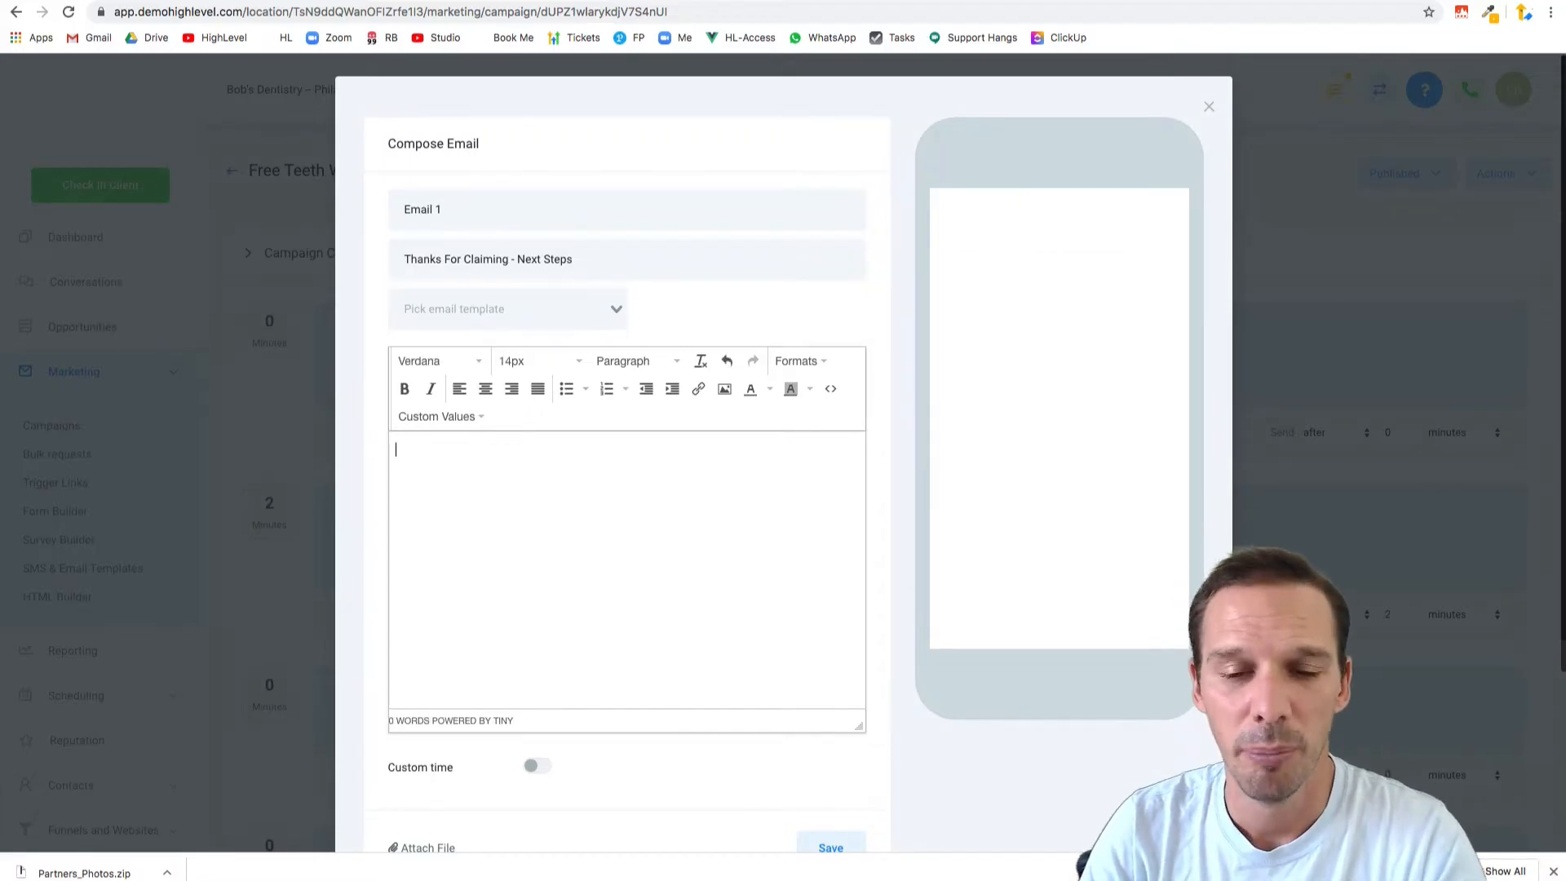
{"action": "left_click", "coordinate": [831, 389]}
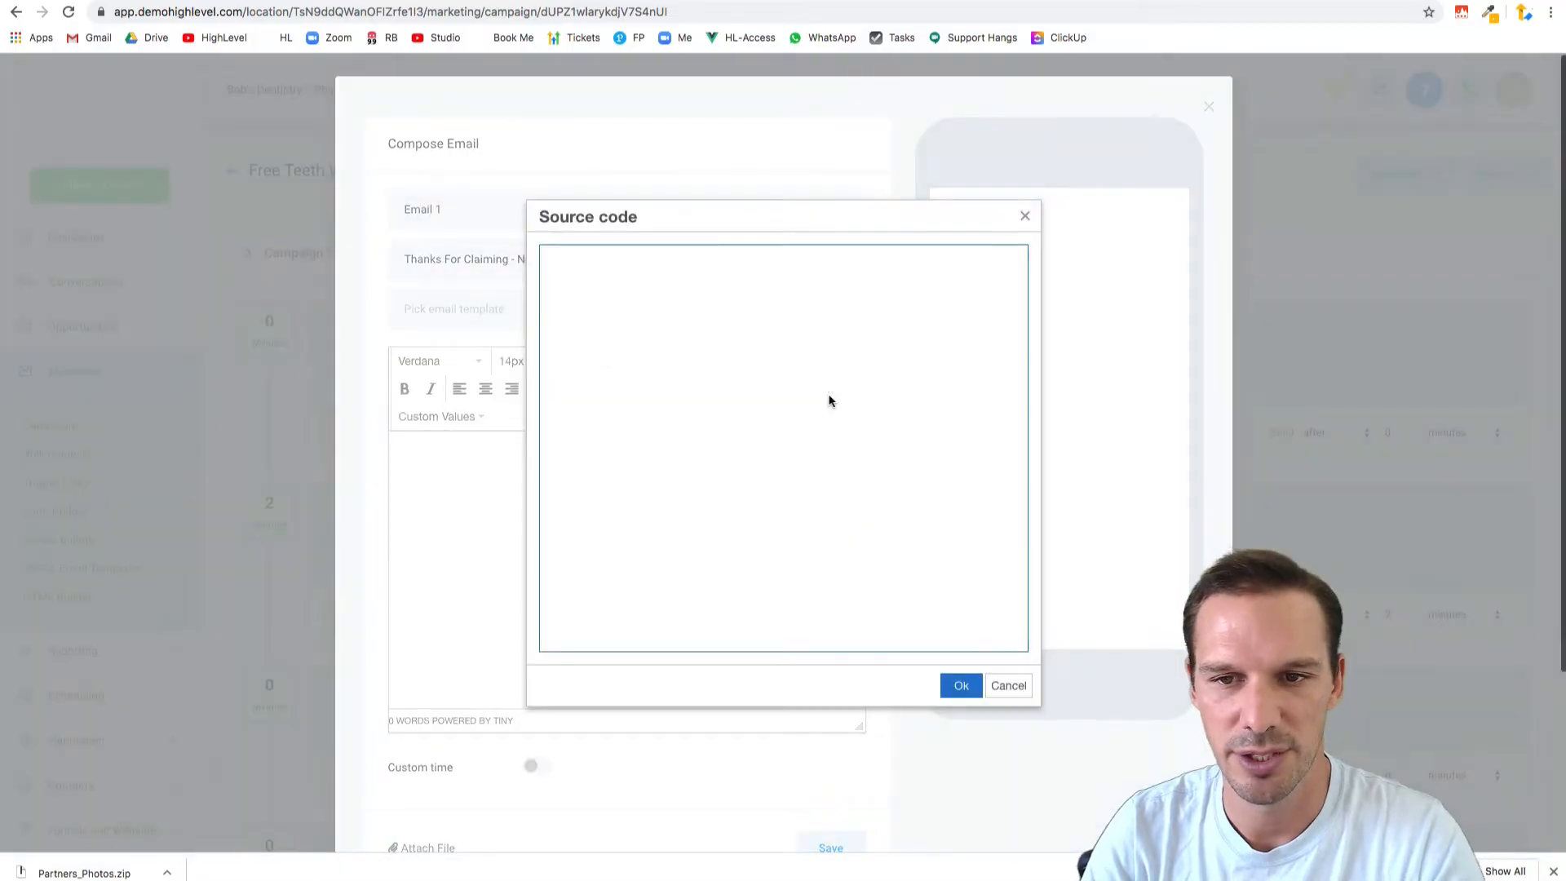
{"action": "left_click", "coordinate": [1007, 685]}
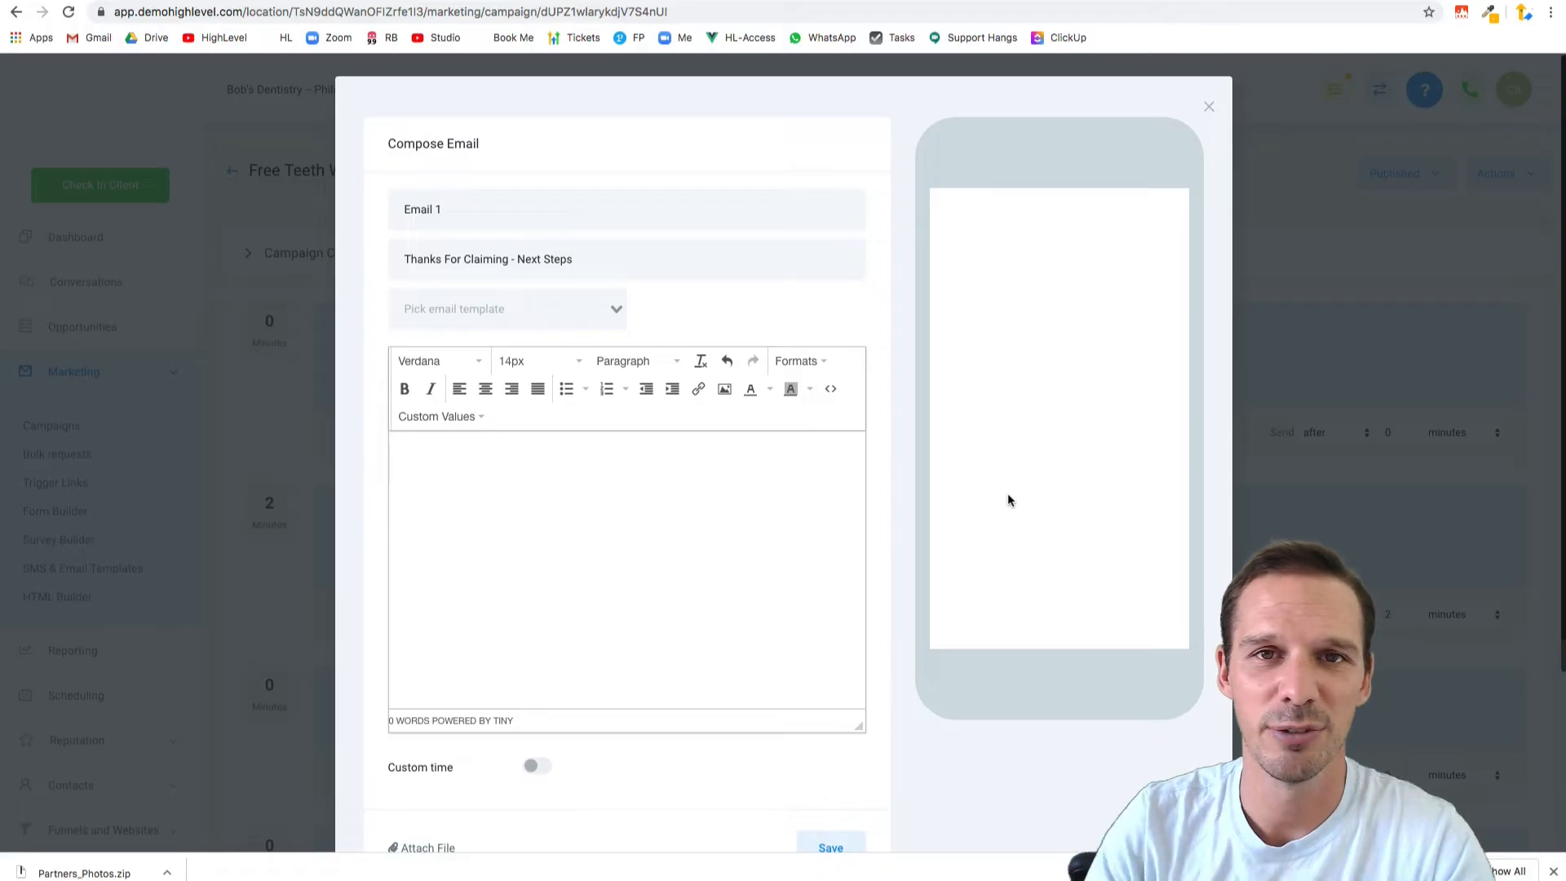
{"action": "mouse_move", "coordinate": [1298, 185]}
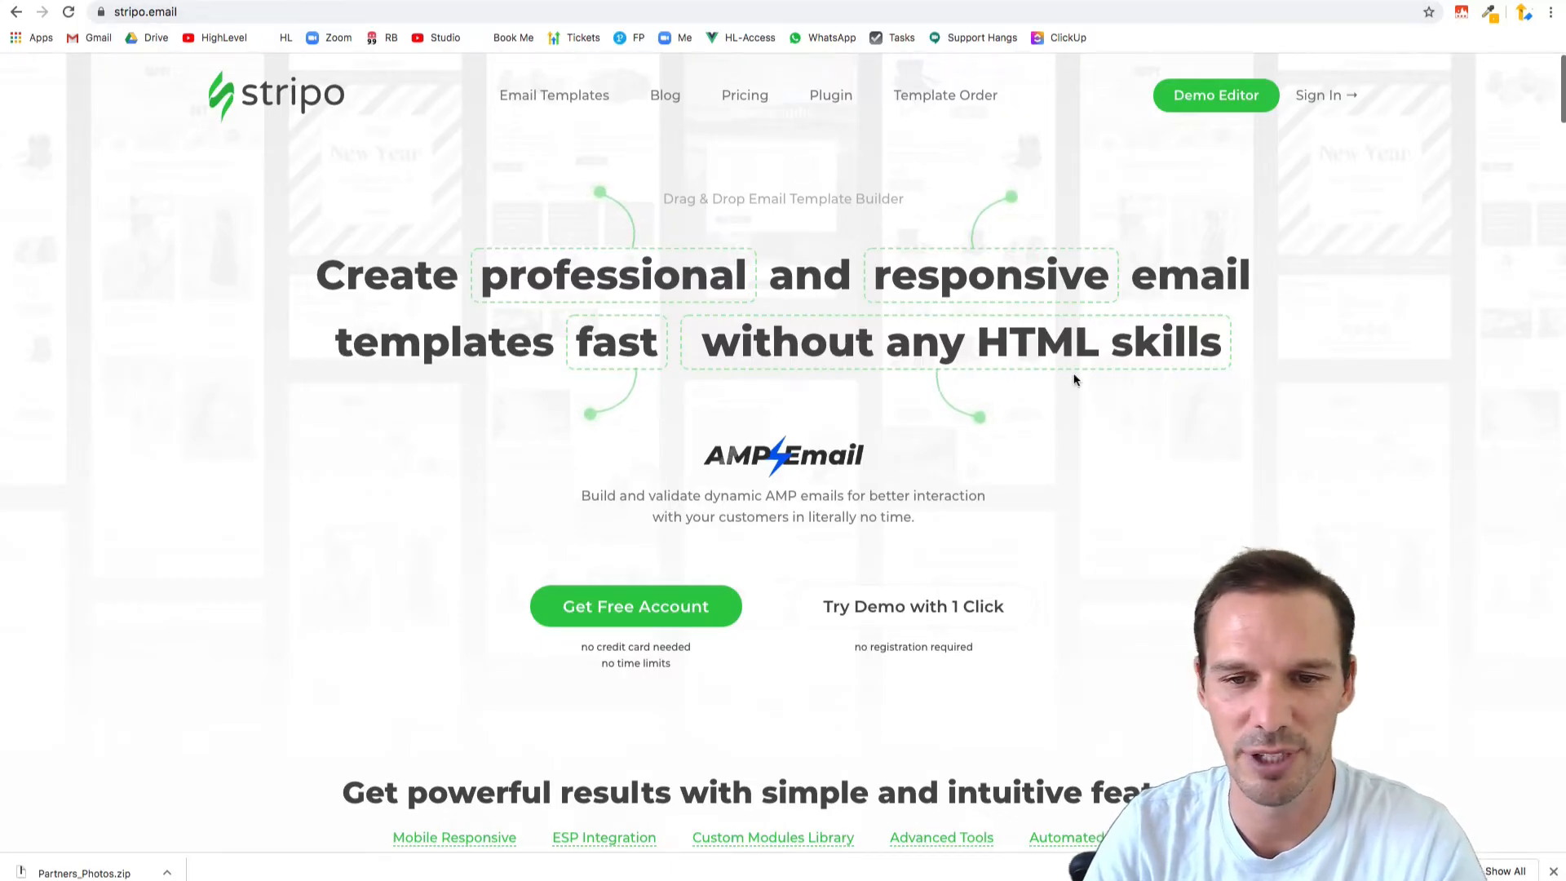
- Sign in to Stripo and show the saved email templates
{"action": "left_click", "coordinate": [1320, 95]}
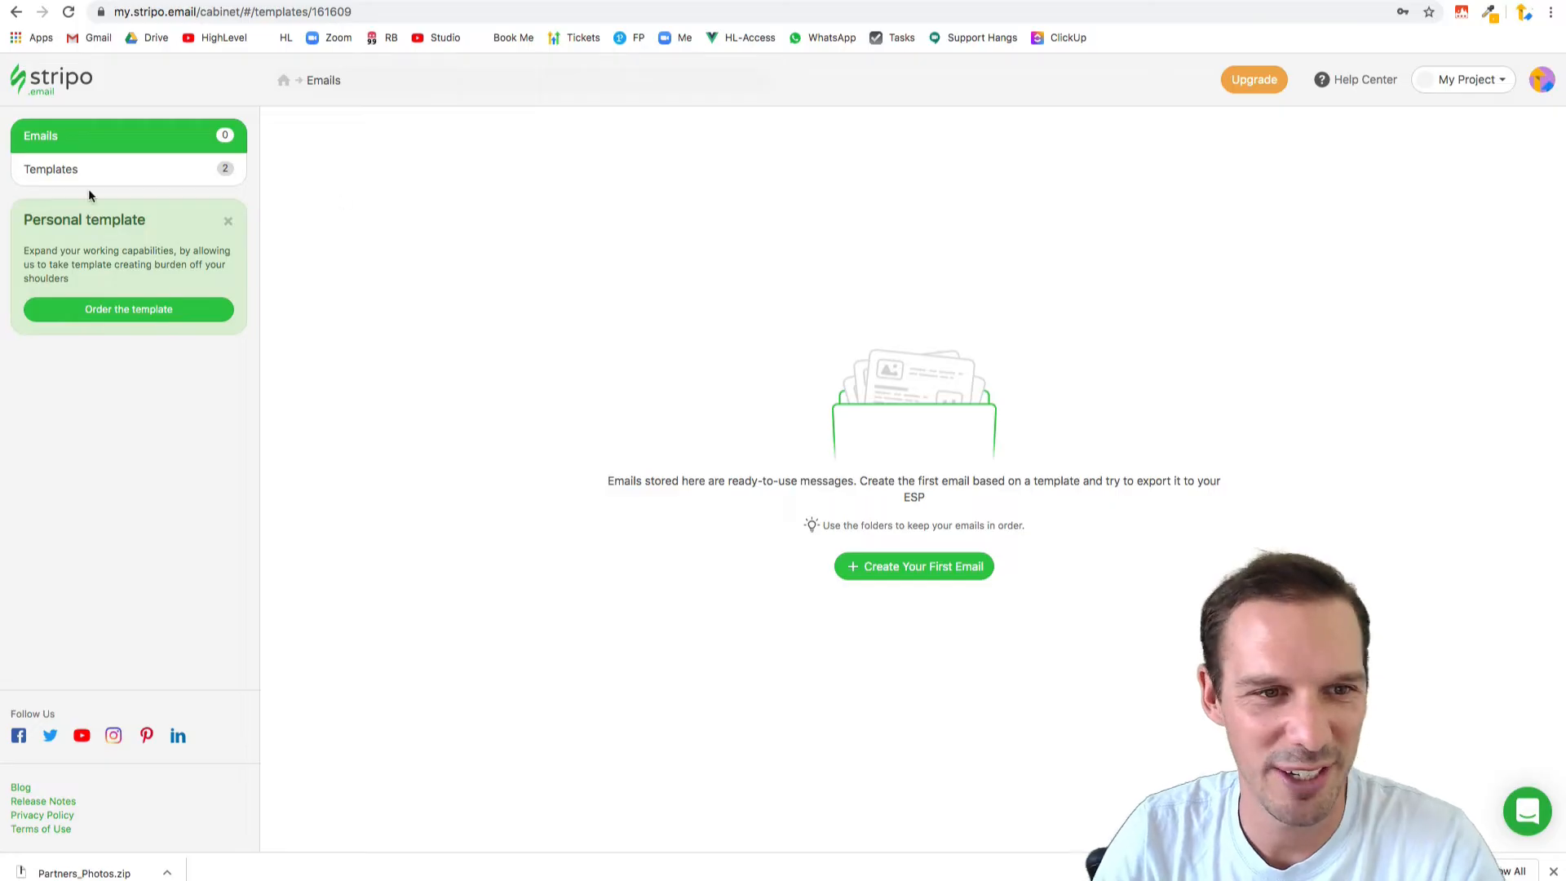
{"action": "left_click", "coordinate": [50, 168]}
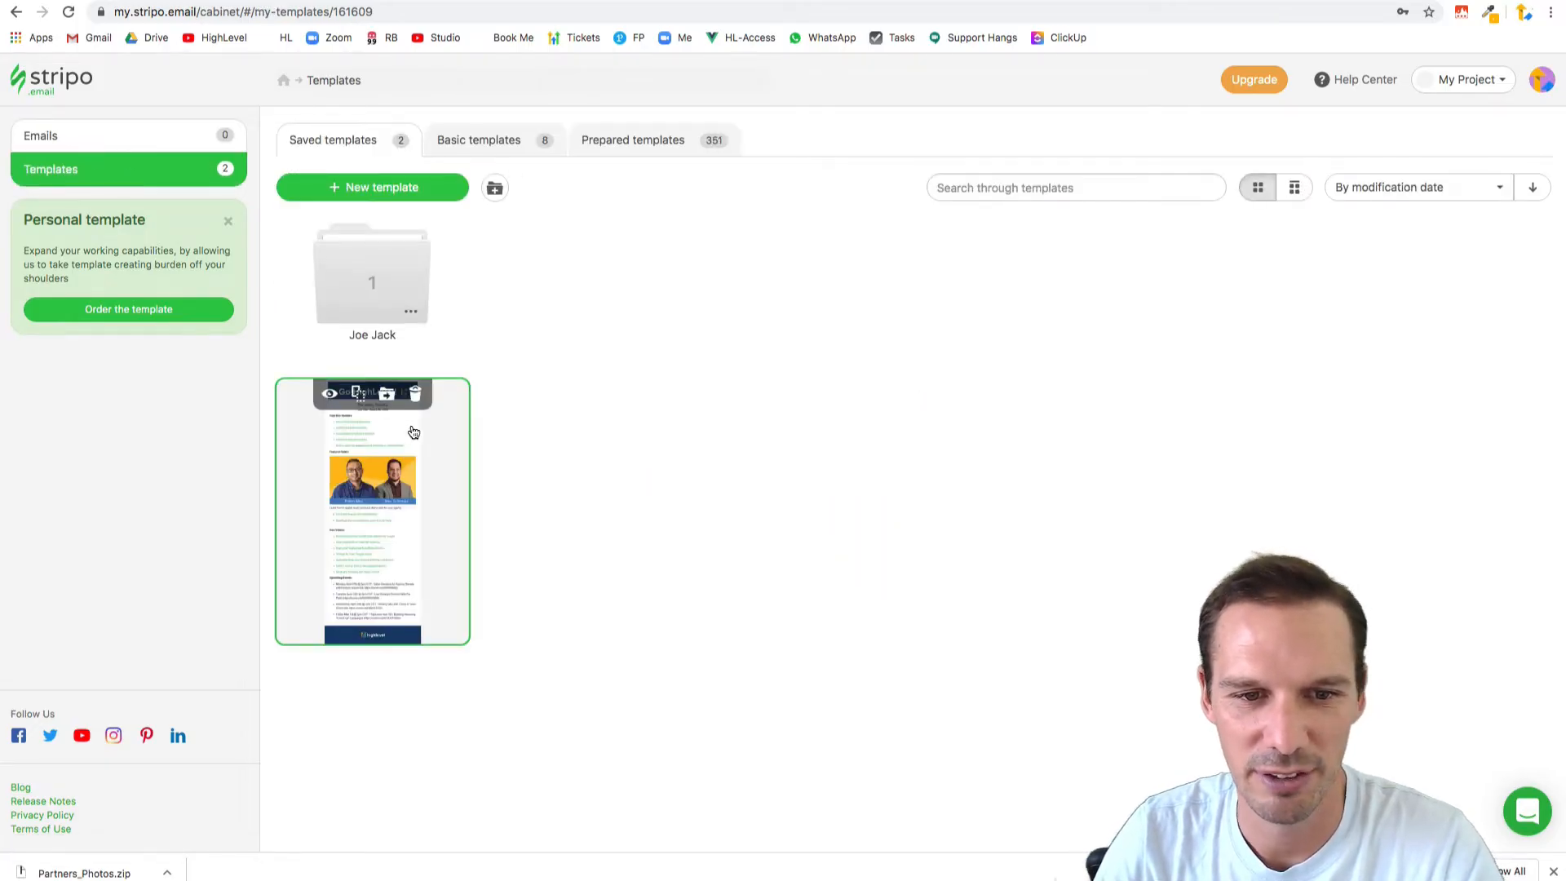
- Open the Weekly Roundup newsletter template in the Stripo editor and review it
{"action": "left_click", "coordinate": [372, 509]}
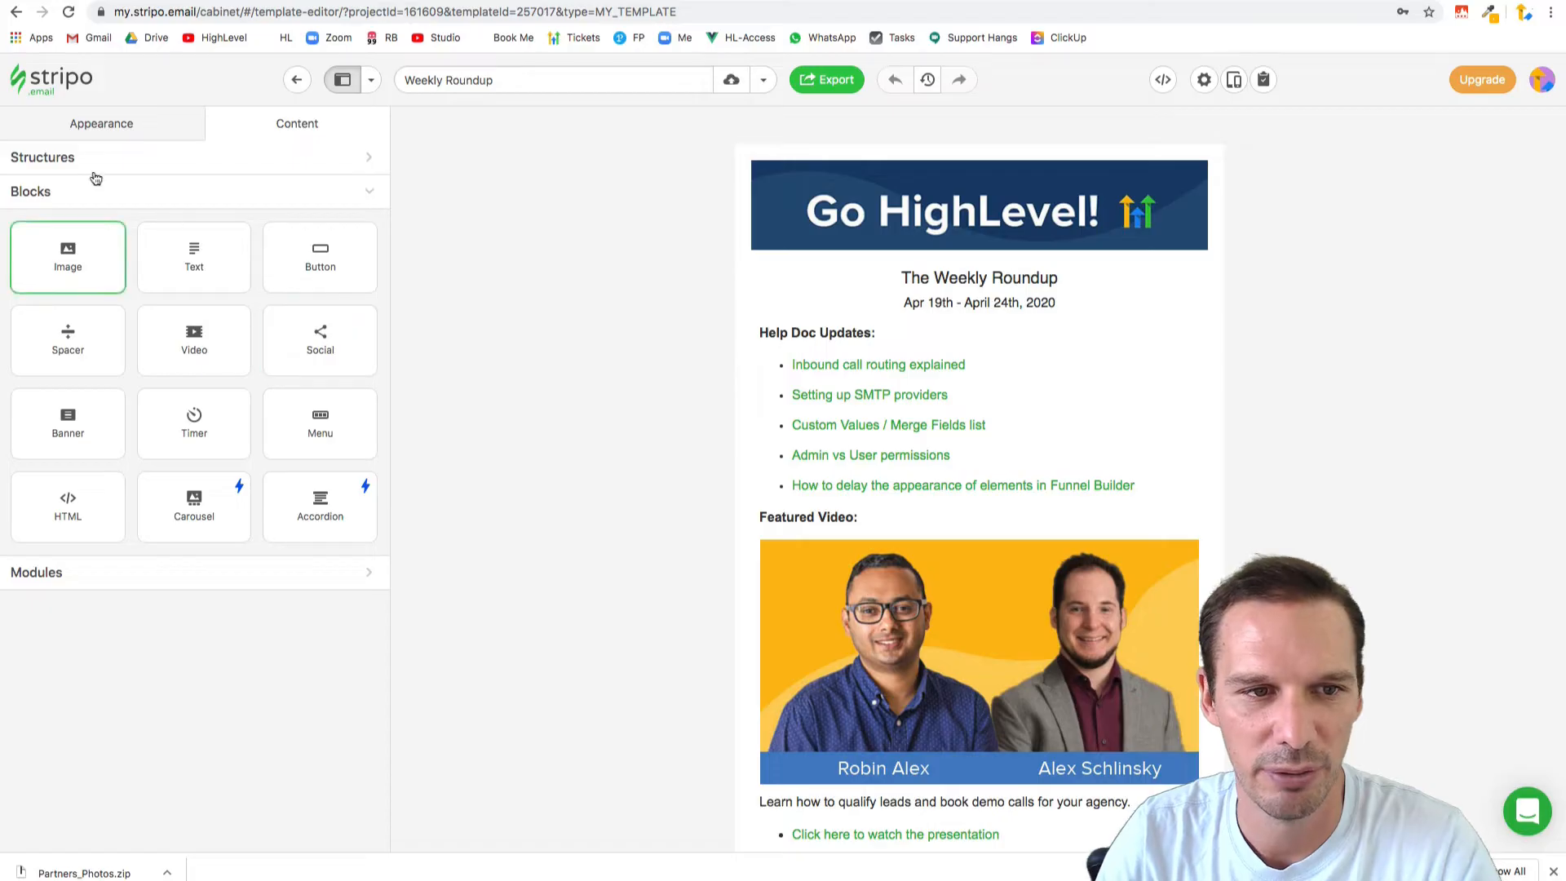
{"action": "scroll", "scroll_direction": "down", "scroll_amount": 3}
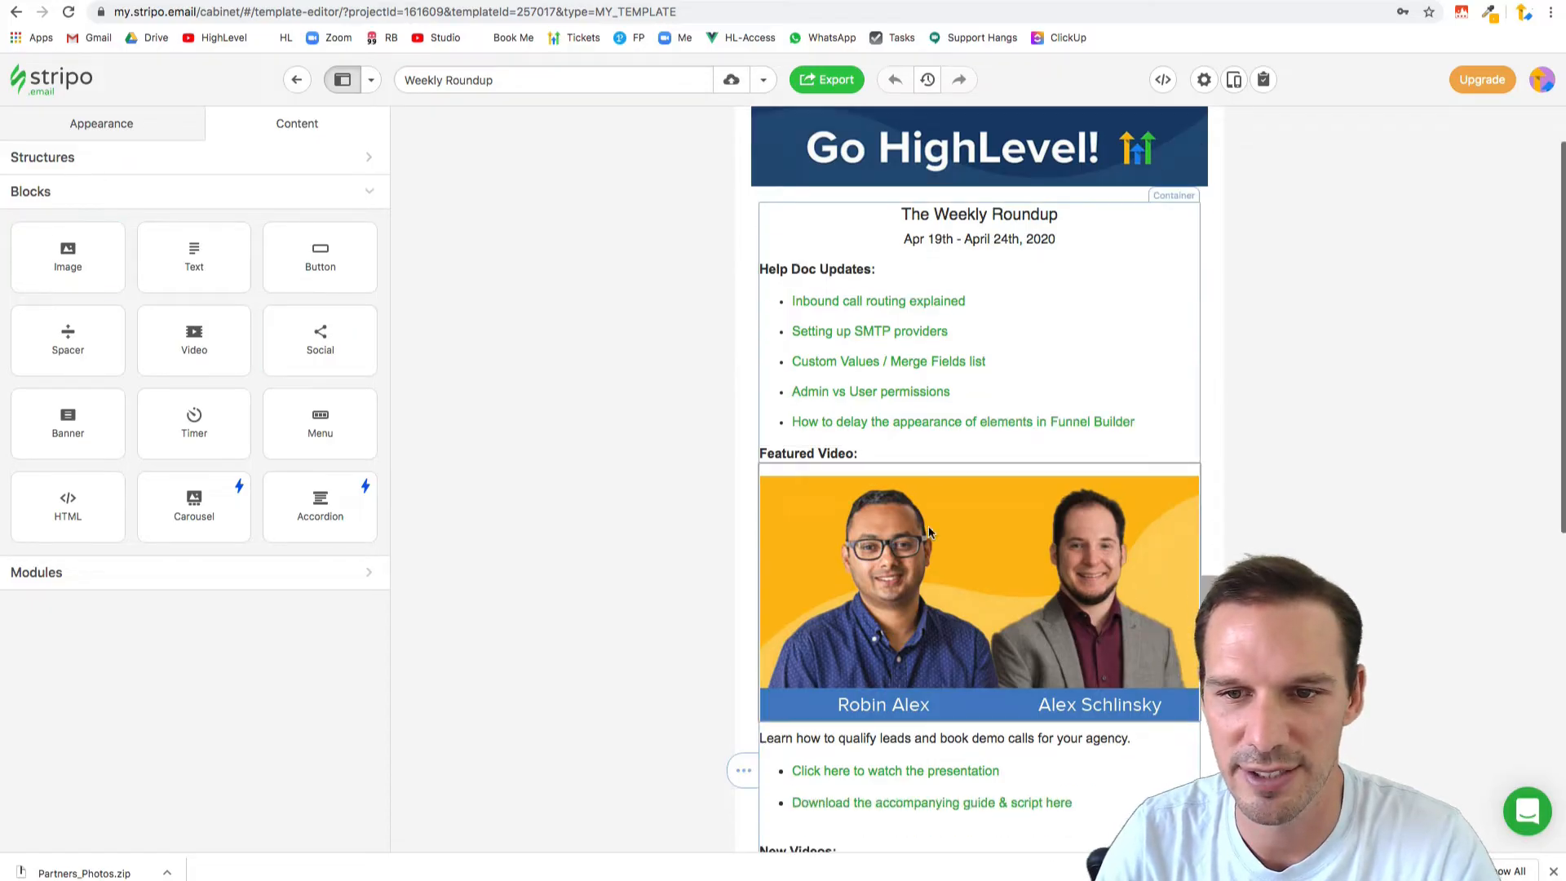
{"action": "scroll", "scroll_direction": "down", "scroll_amount": 3}
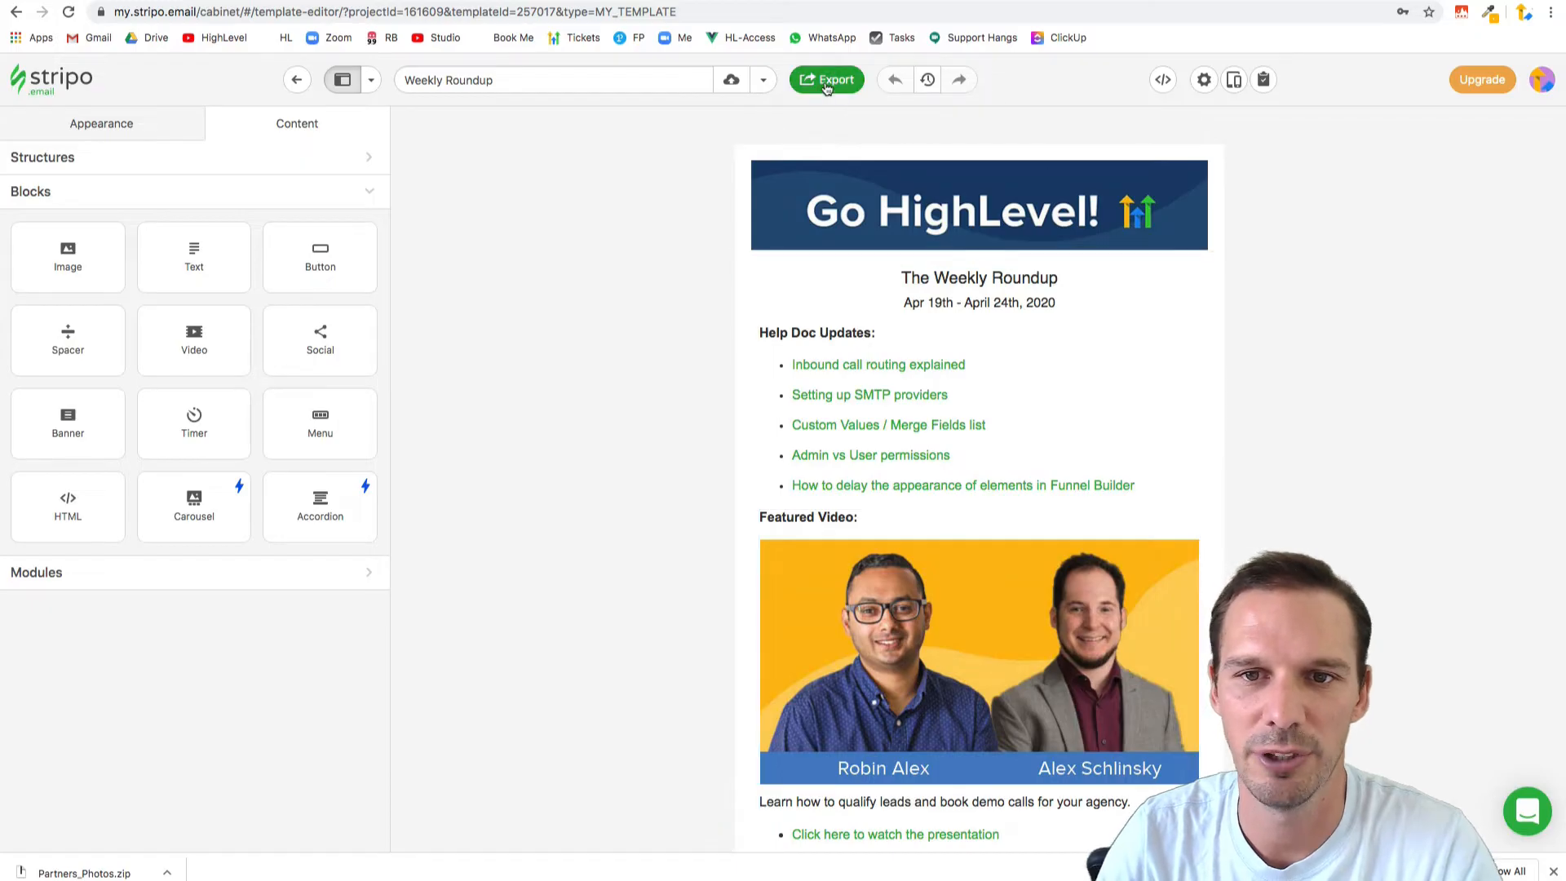
- Export the Weekly Roundup newsletter as a downloaded HTML file
{"action": "left_click", "coordinate": [826, 80]}
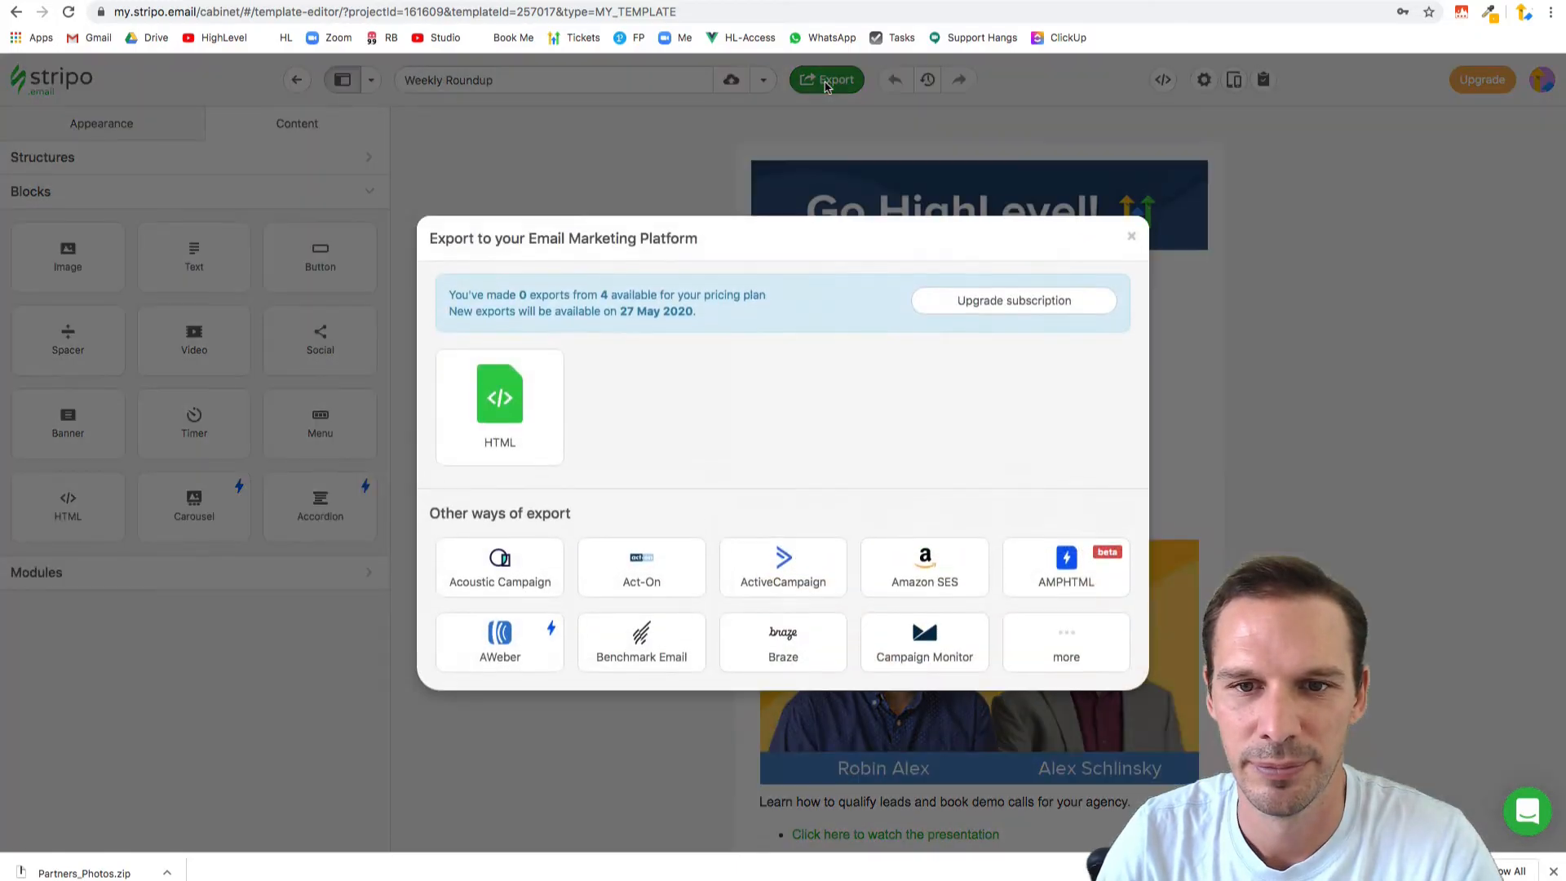
{"action": "left_click", "coordinate": [500, 405]}
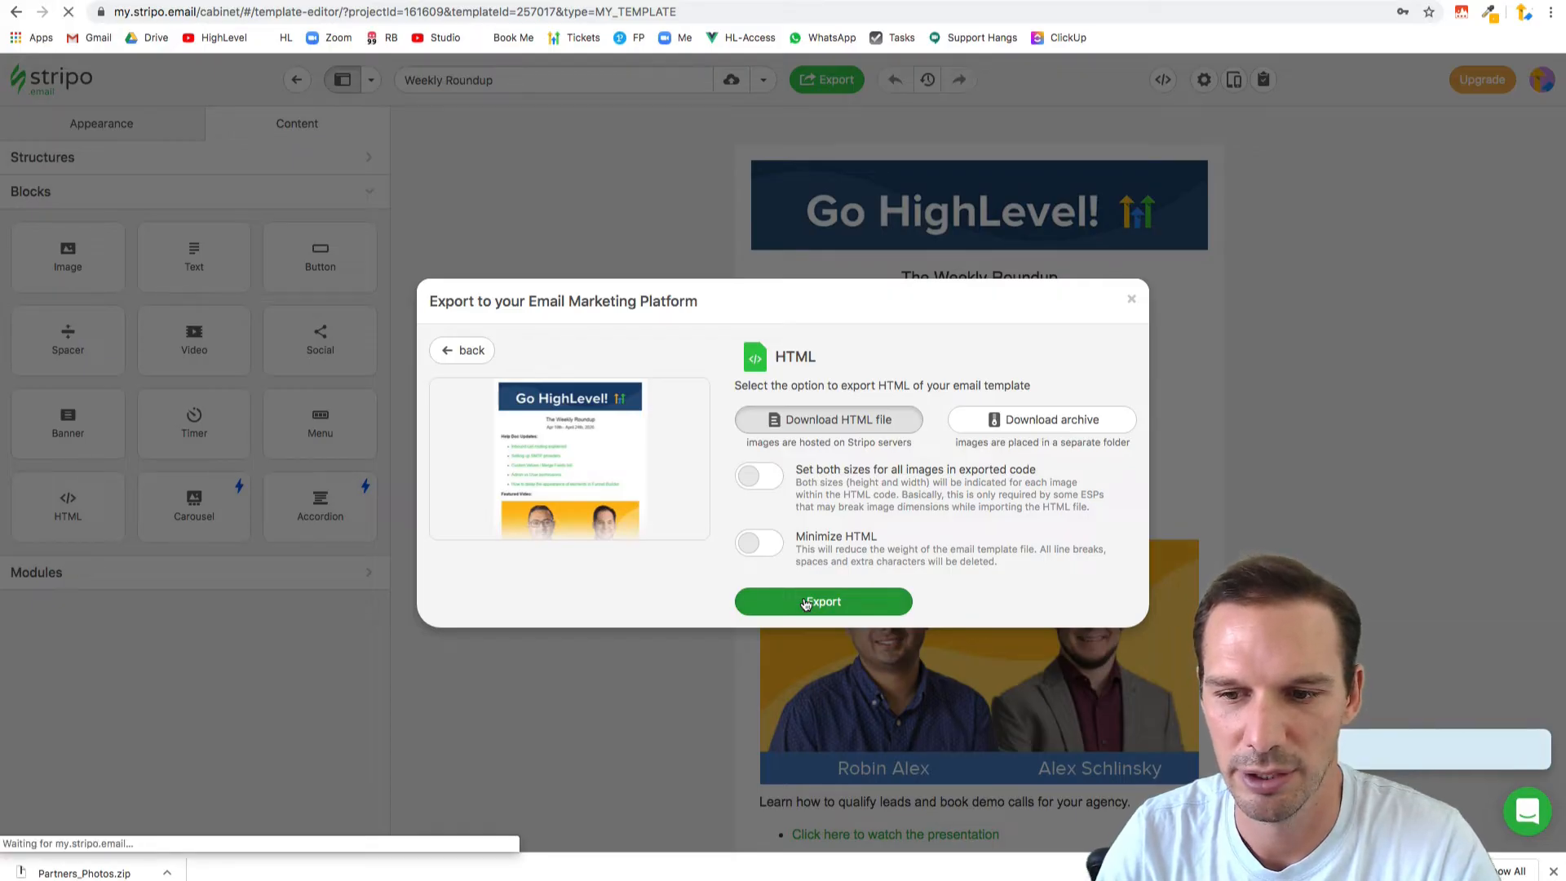
{"action": "left_click", "coordinate": [823, 602]}
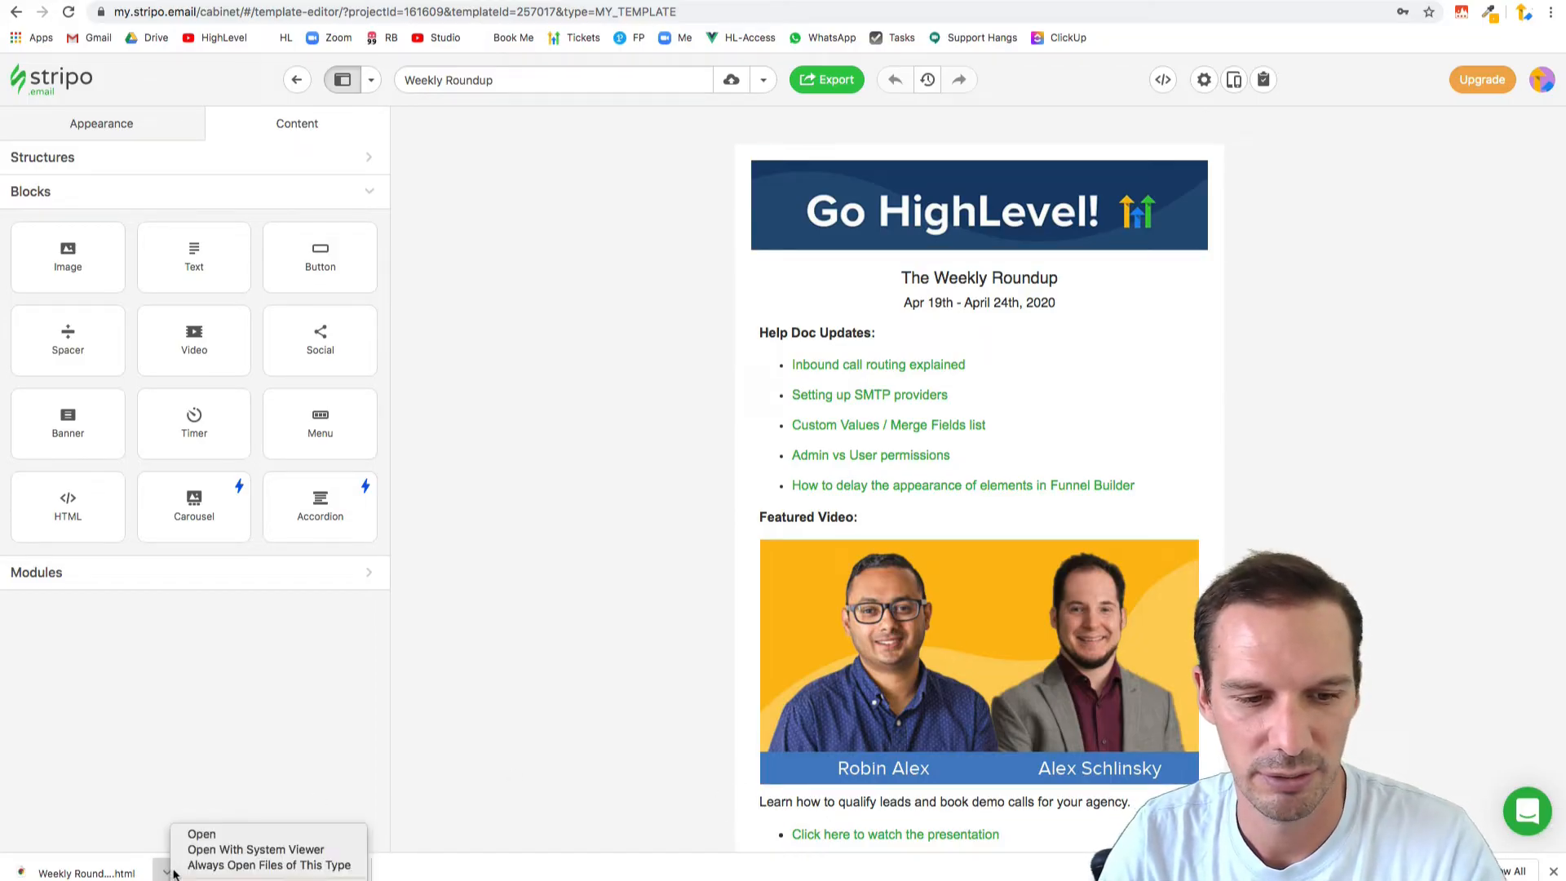
{"action": "mouse_move", "coordinate": [255, 849]}
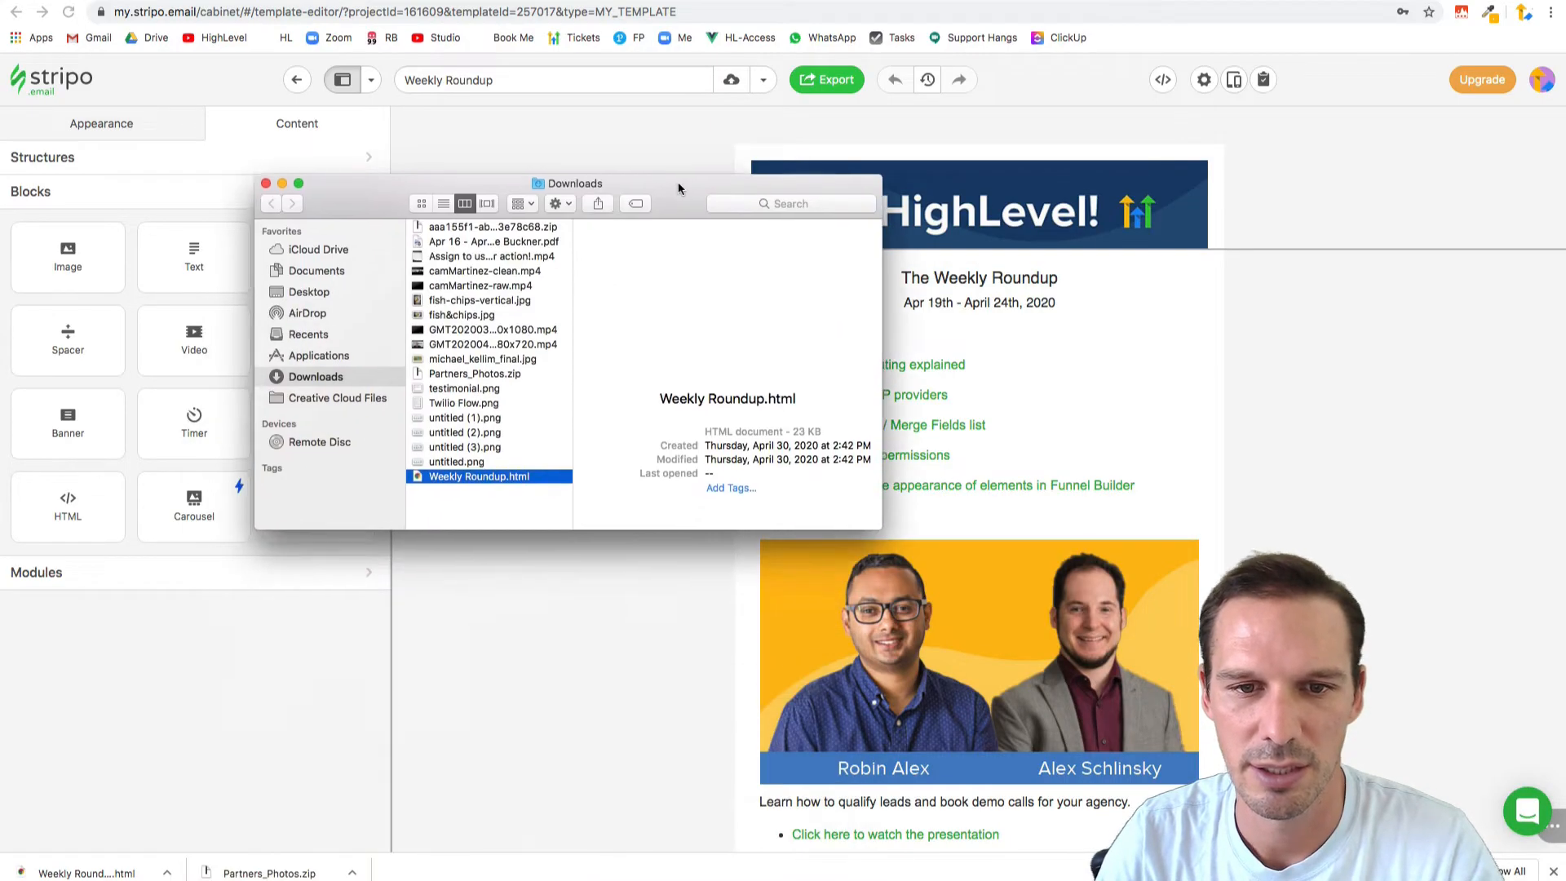
- Open Weekly Roundup.html in TextEdit to copy its code and return to HighLevel's Email 1 editor
{"action": "right_click", "coordinate": [489, 475]}
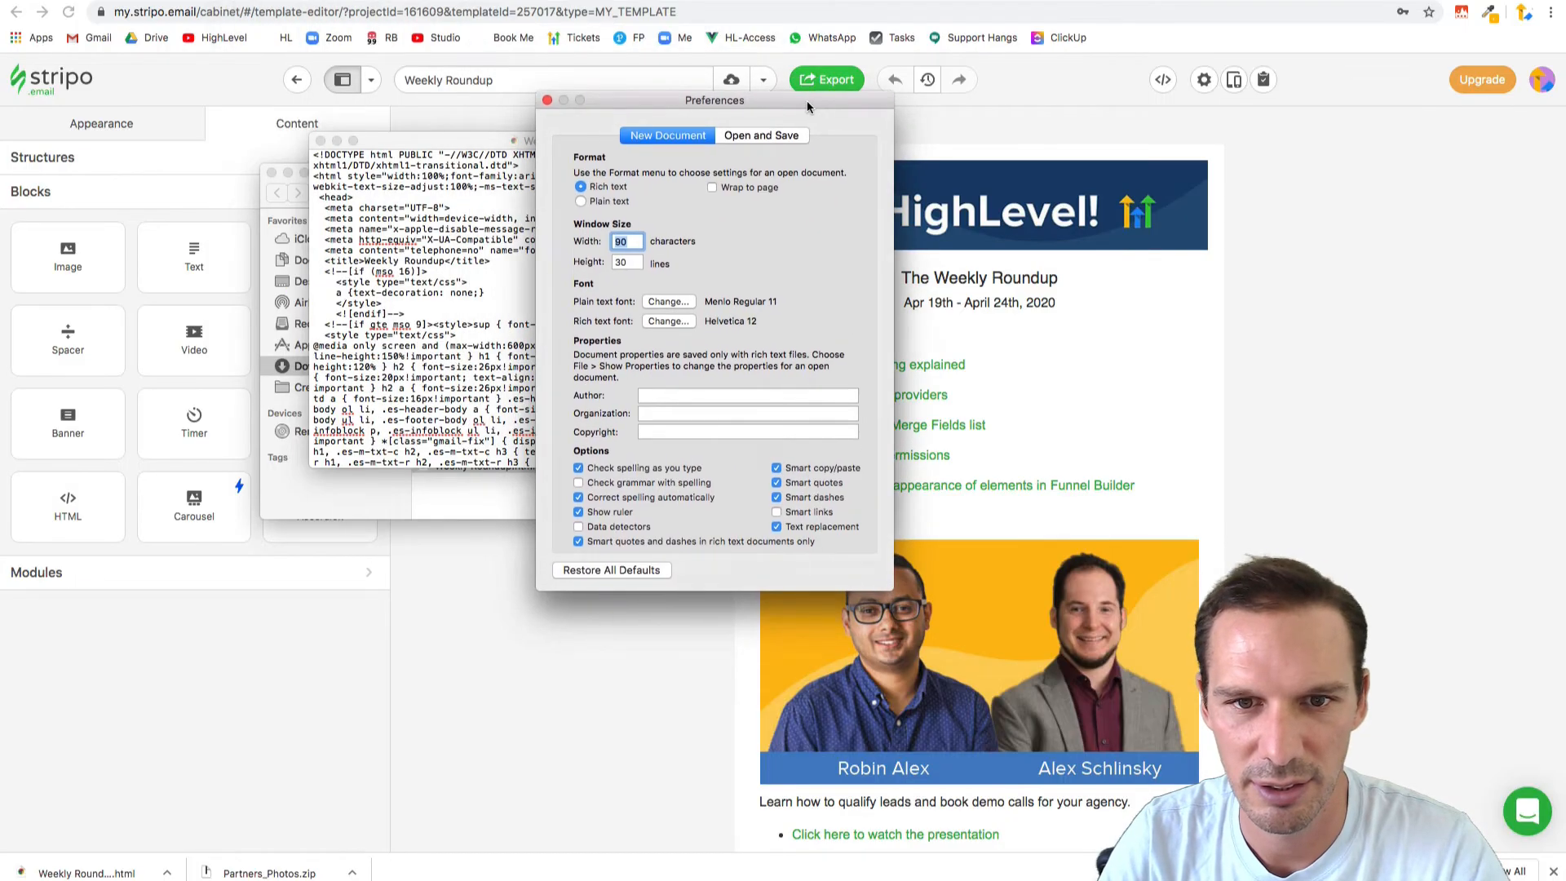
{"action": "left_click", "coordinate": [762, 136]}
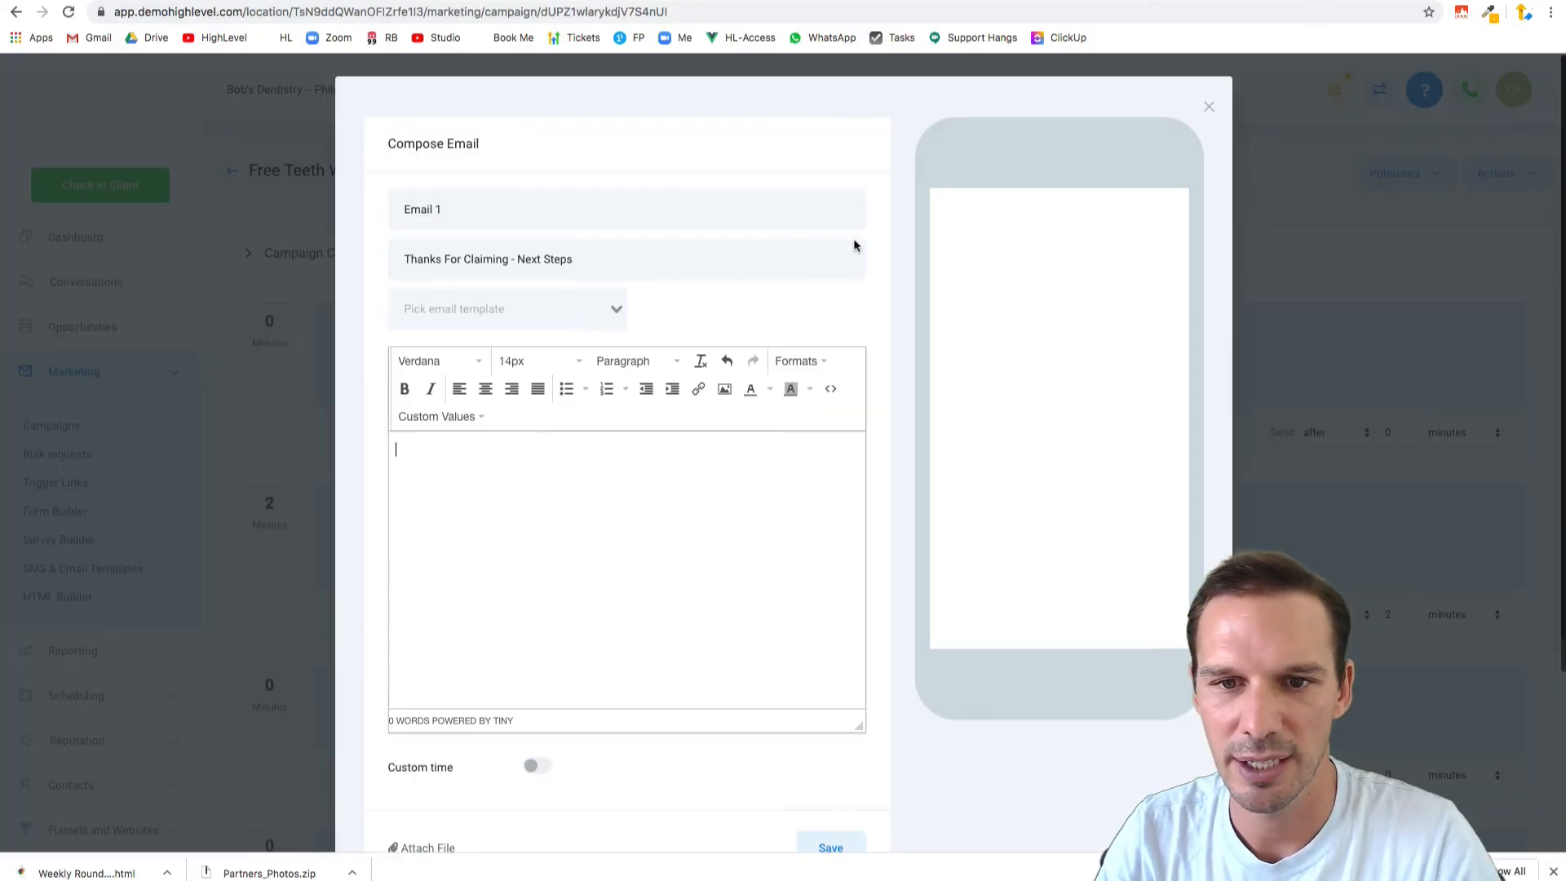
- Paste the Weekly Roundup HTML into Email 1's source code and review the rendered newsletter
{"action": "left_click", "coordinate": [830, 388]}
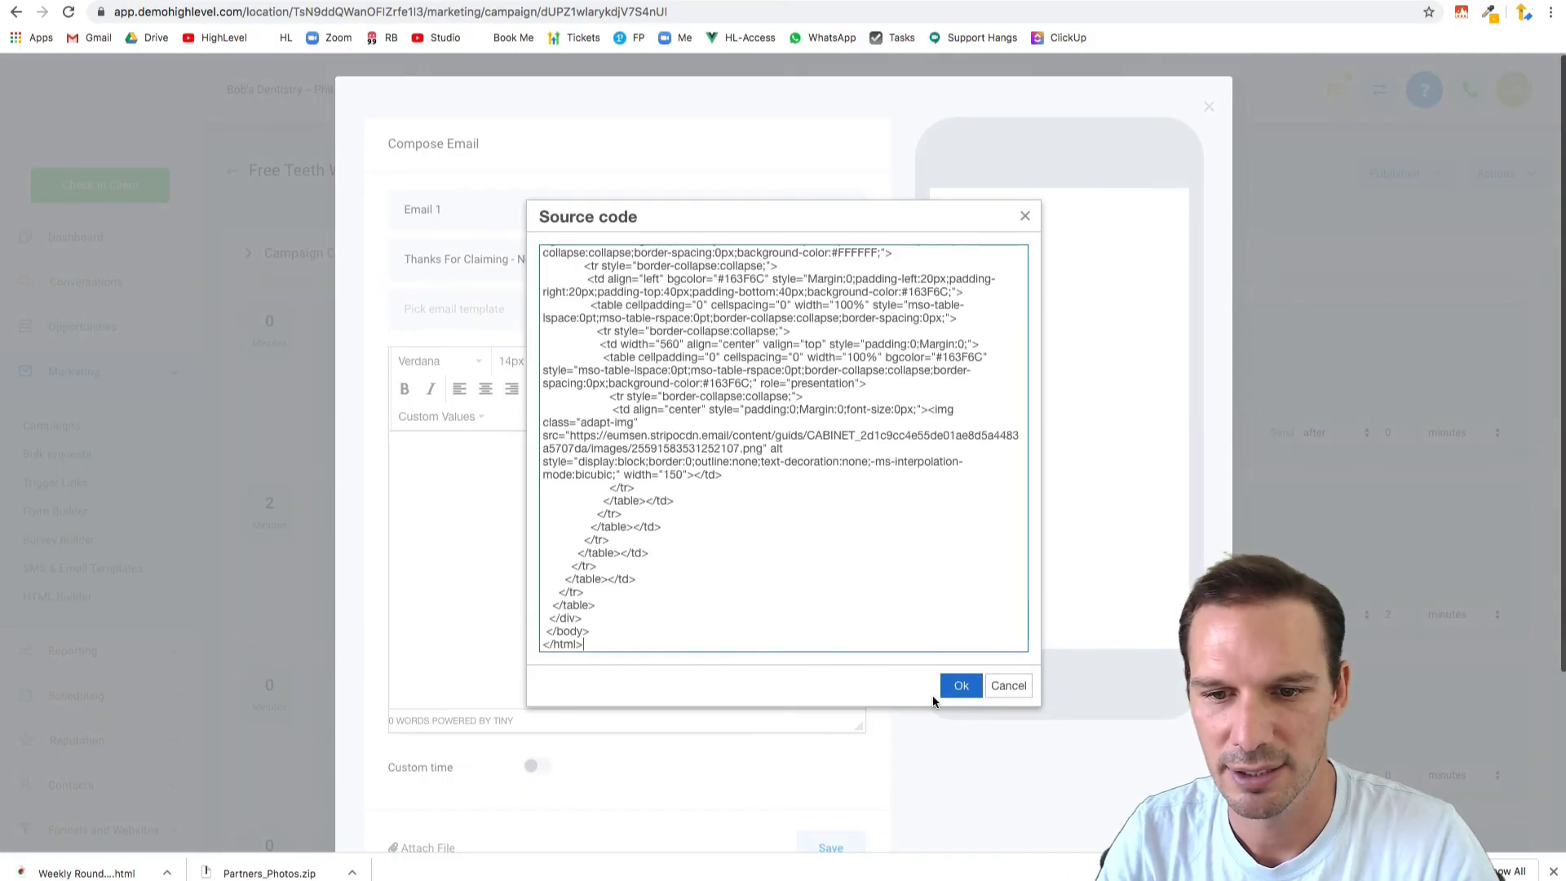
{"action": "left_click", "coordinate": [959, 685]}
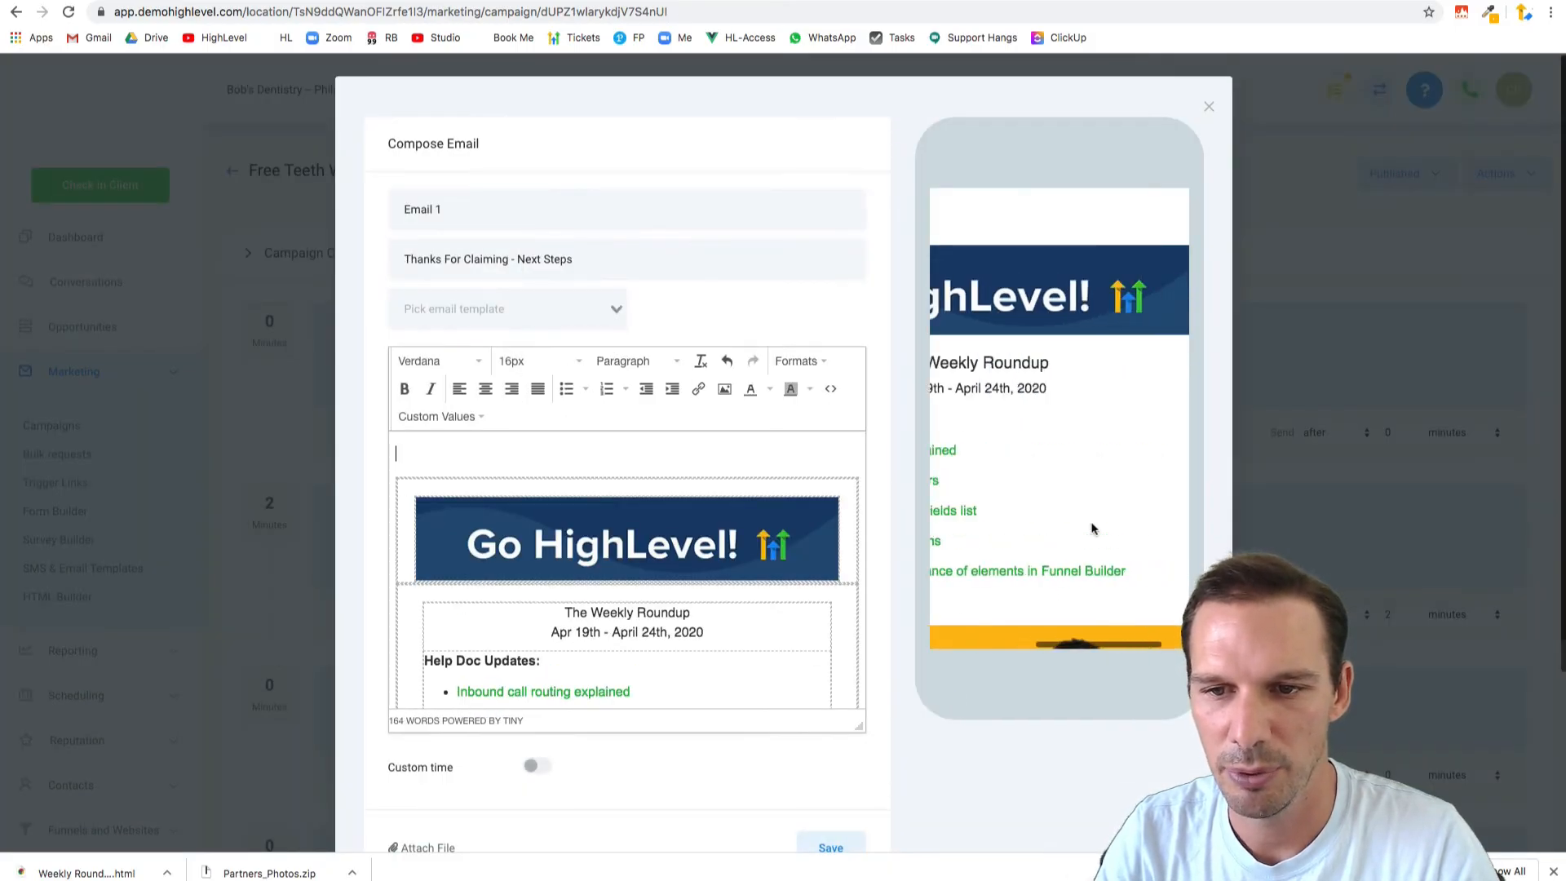
{"action": "scroll", "scroll_direction": "down", "scroll_amount": 3}
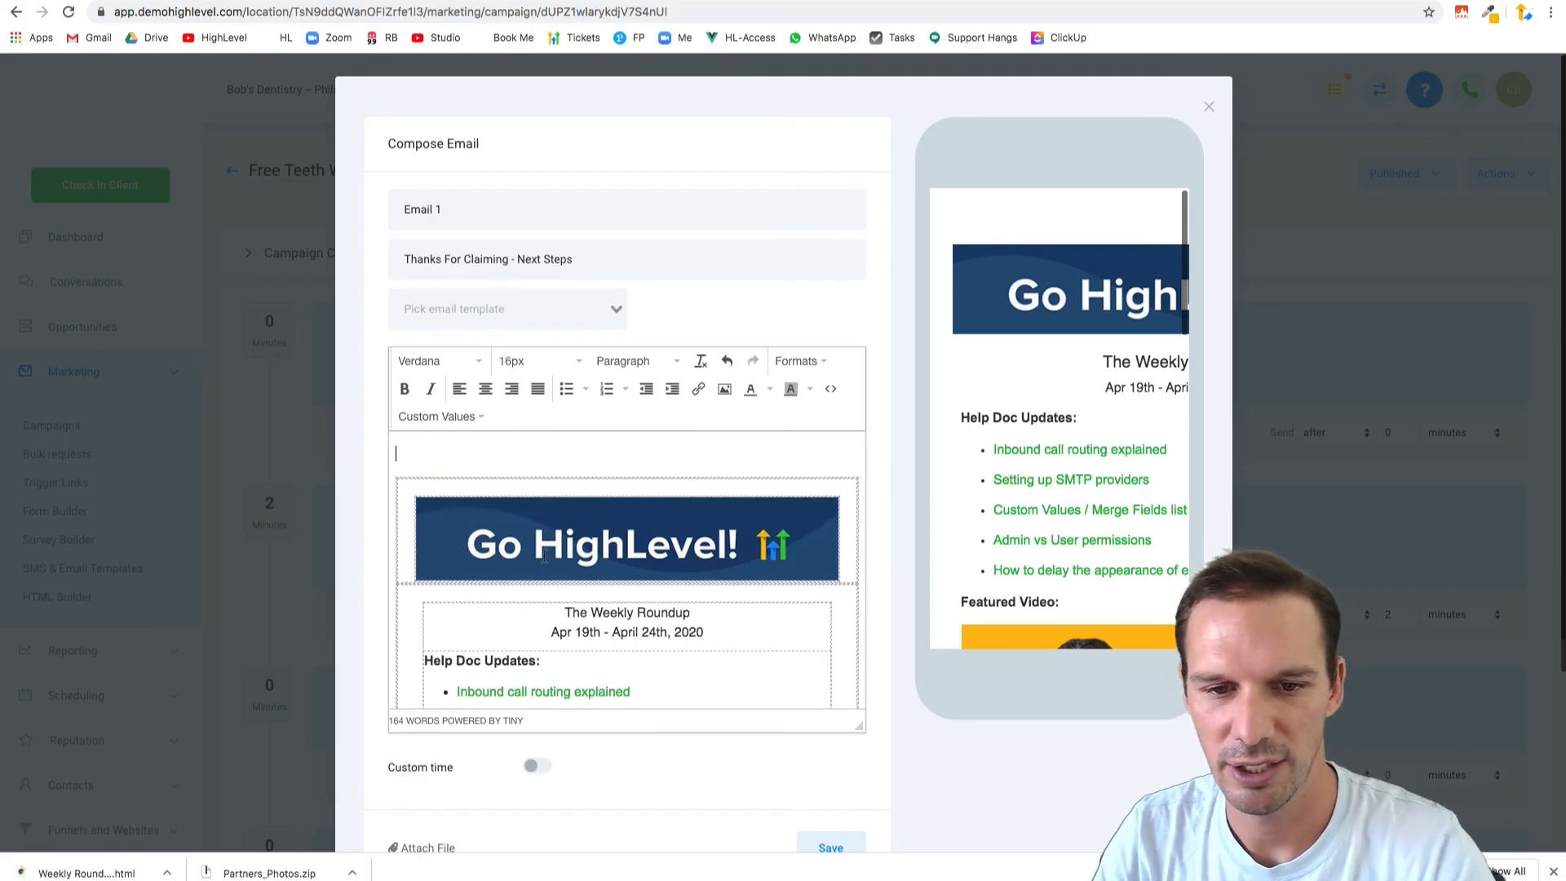
{"action": "scroll", "scroll_direction": "down", "scroll_amount": 3}
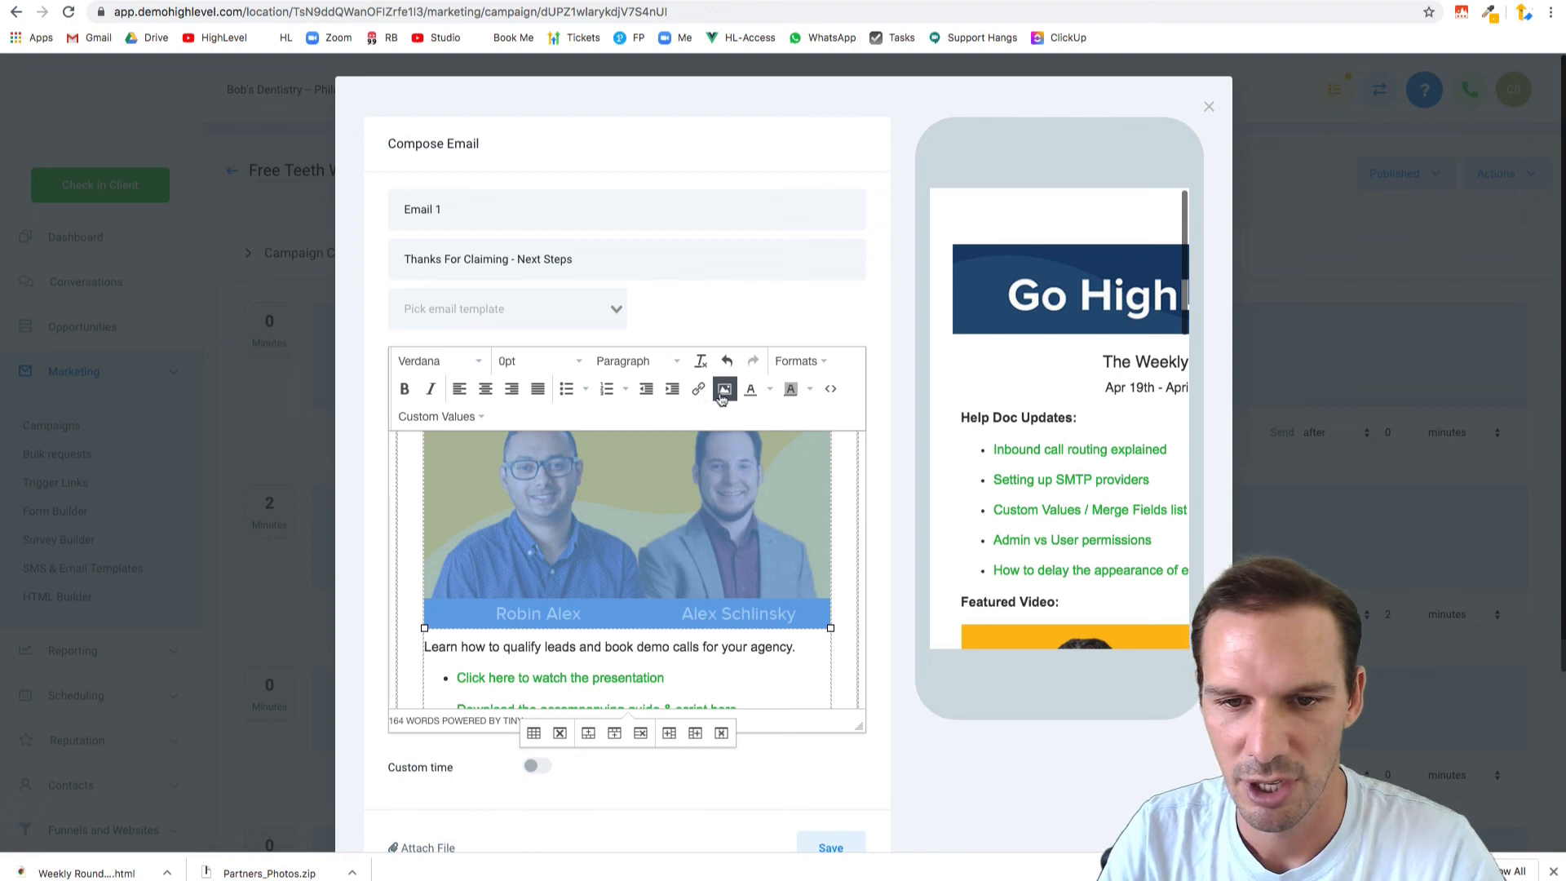
{"action": "left_click", "coordinate": [724, 388]}
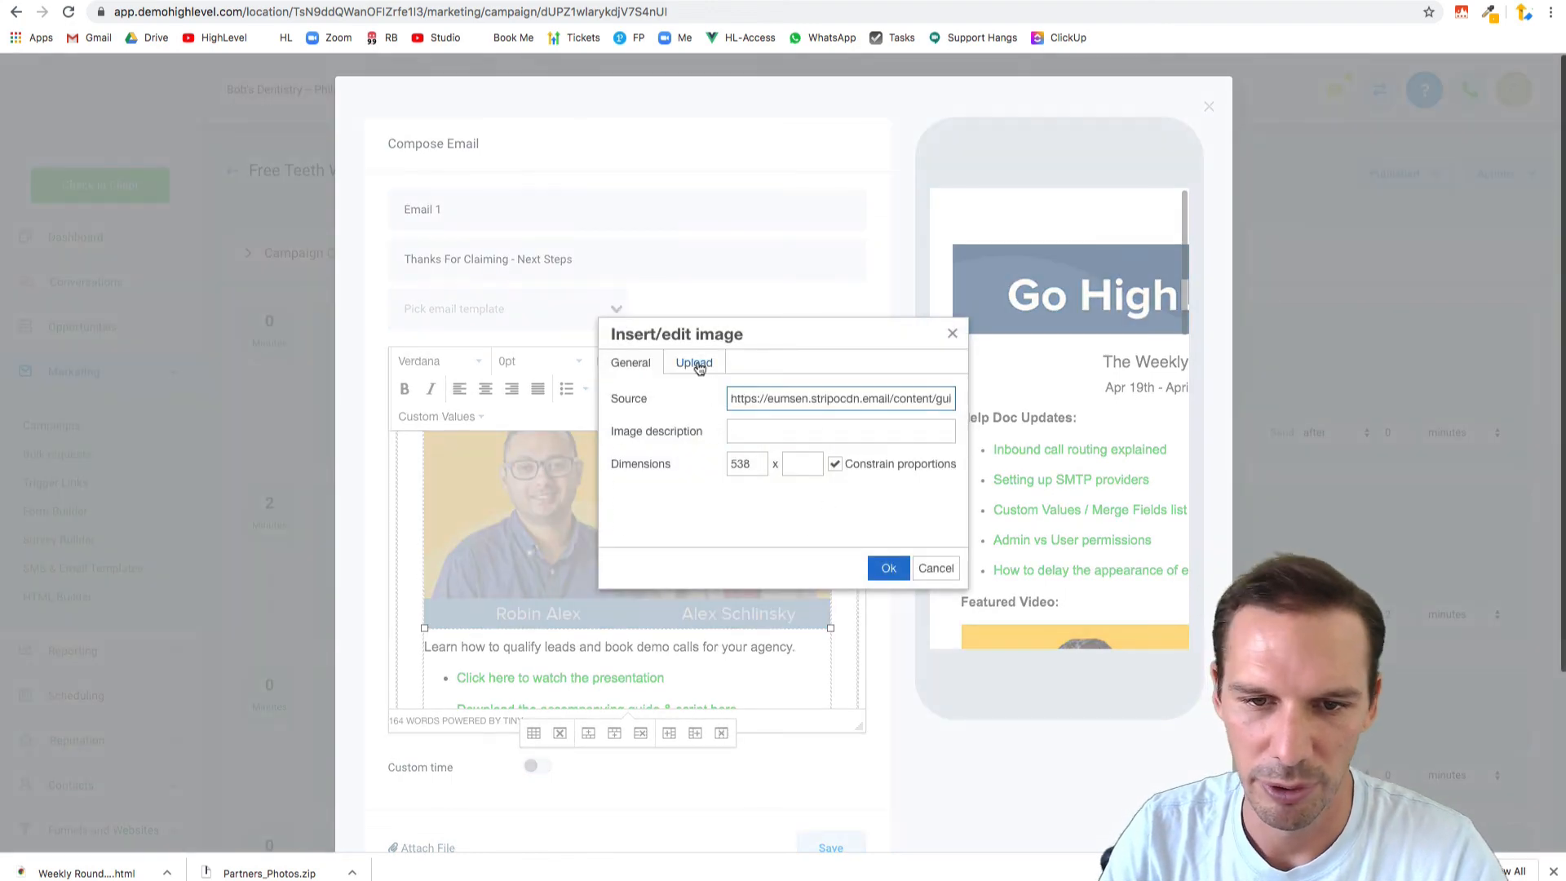
{"action": "left_click", "coordinate": [888, 568]}
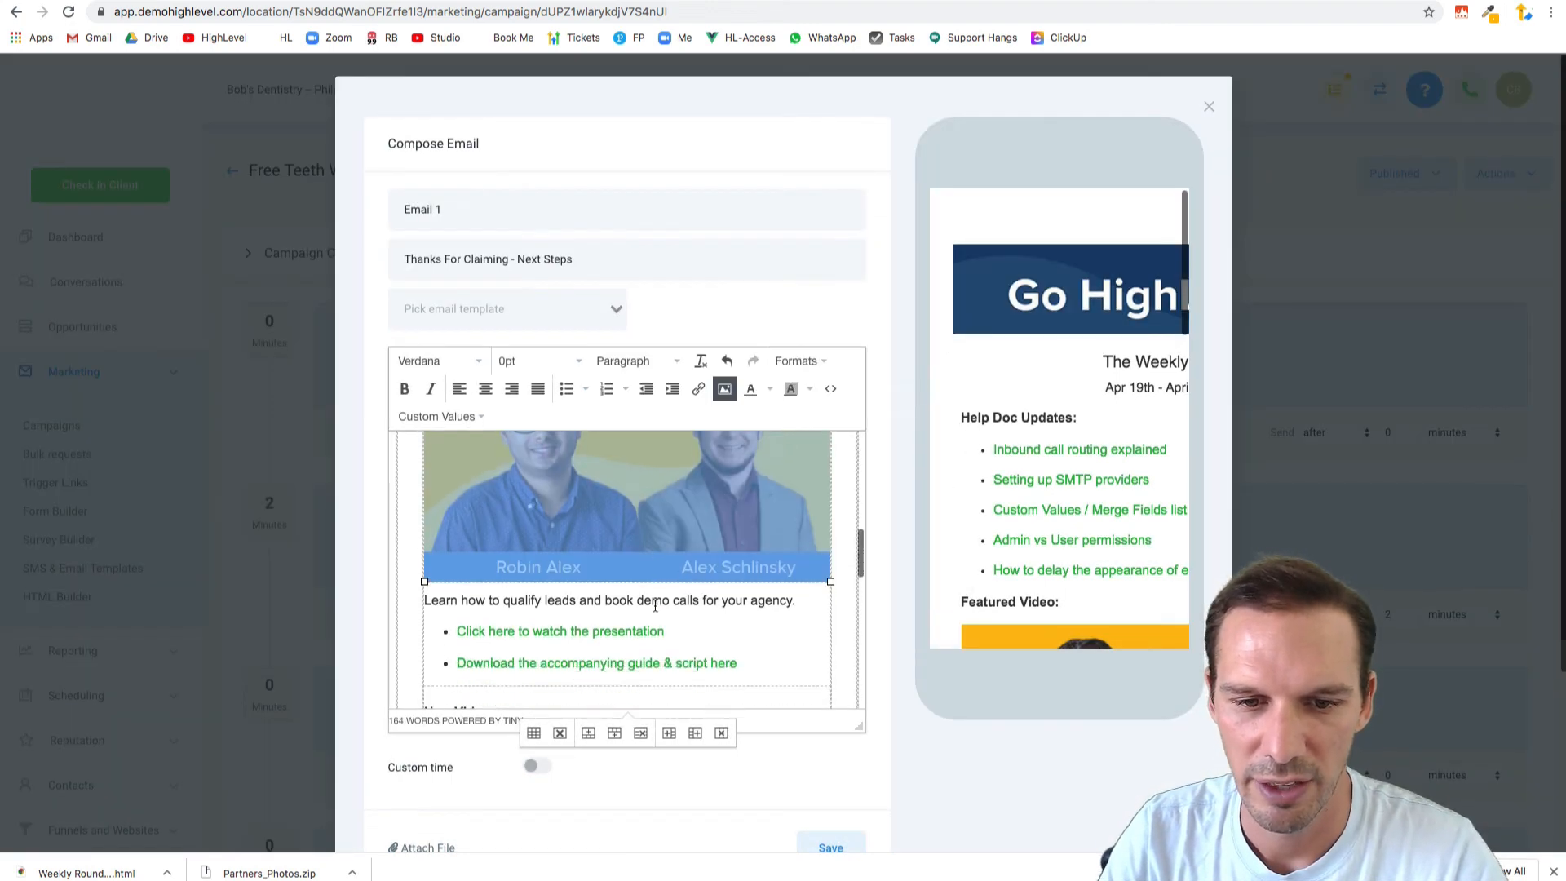
{"action": "scroll", "scroll_direction": "down", "scroll_amount": 3}
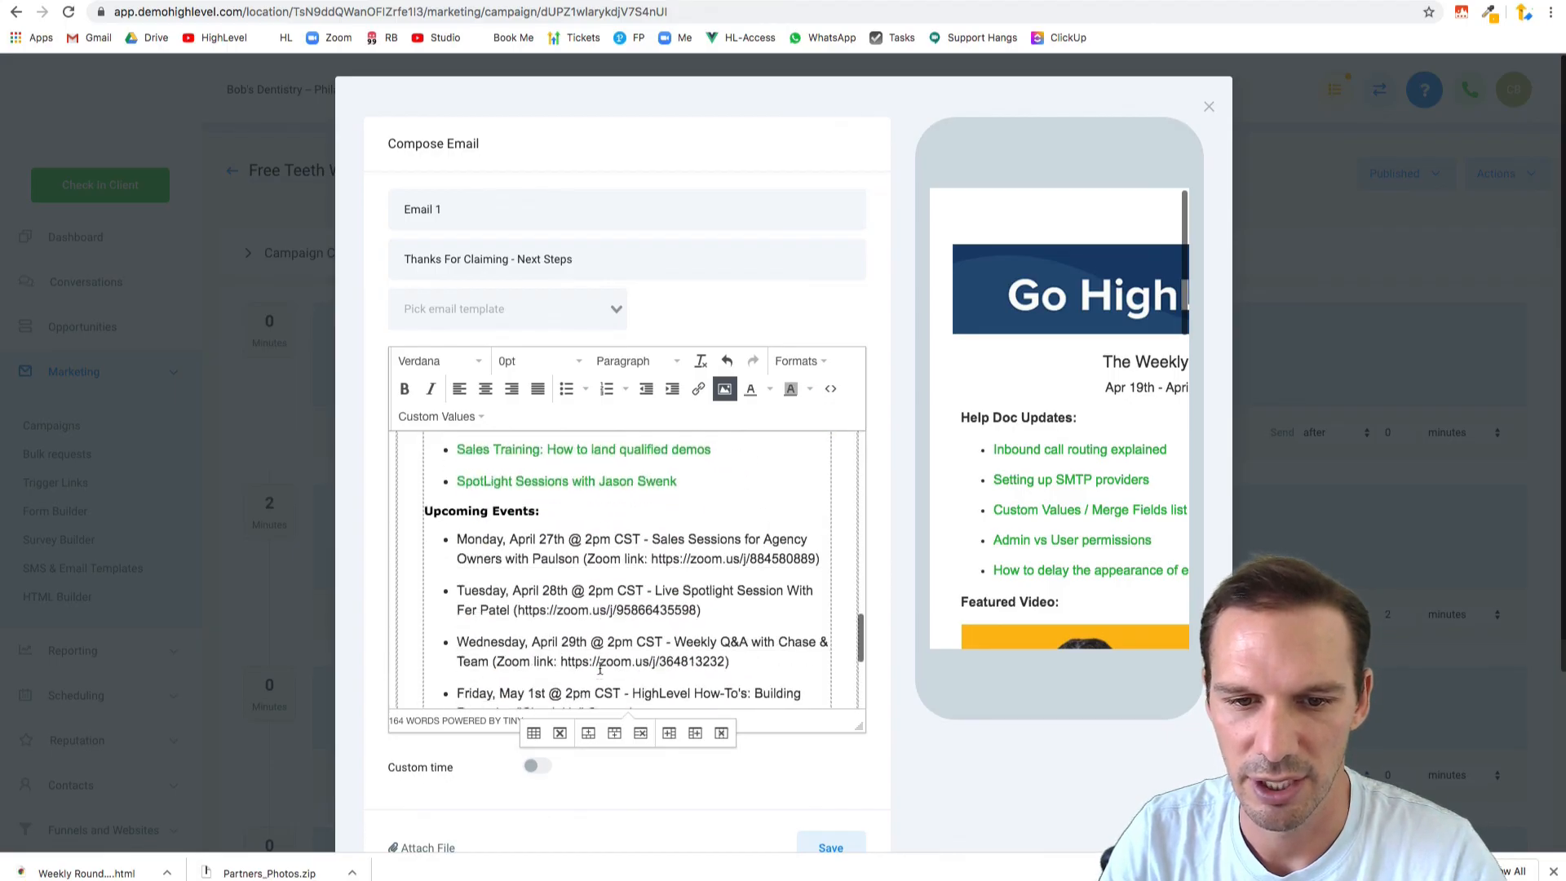